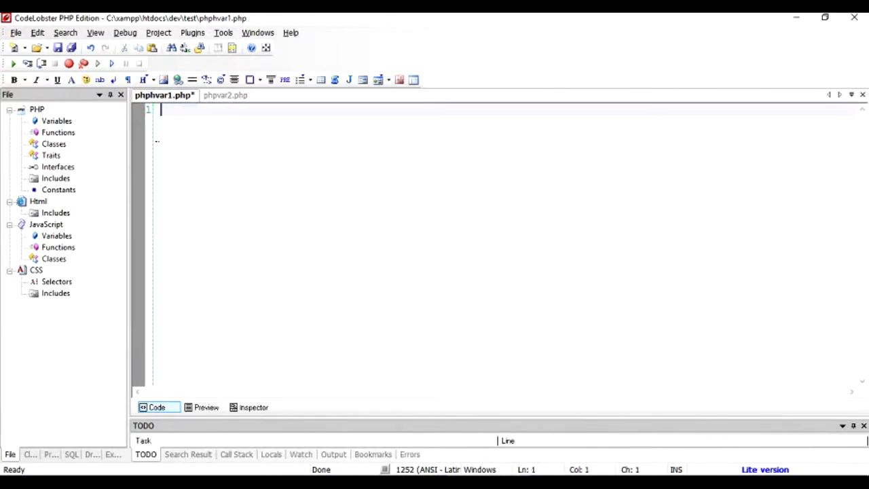
# - Write a <center>-wrapped anchor with empty href and link text Get Method Example in phphvar1.php
pyautogui.write('<a')
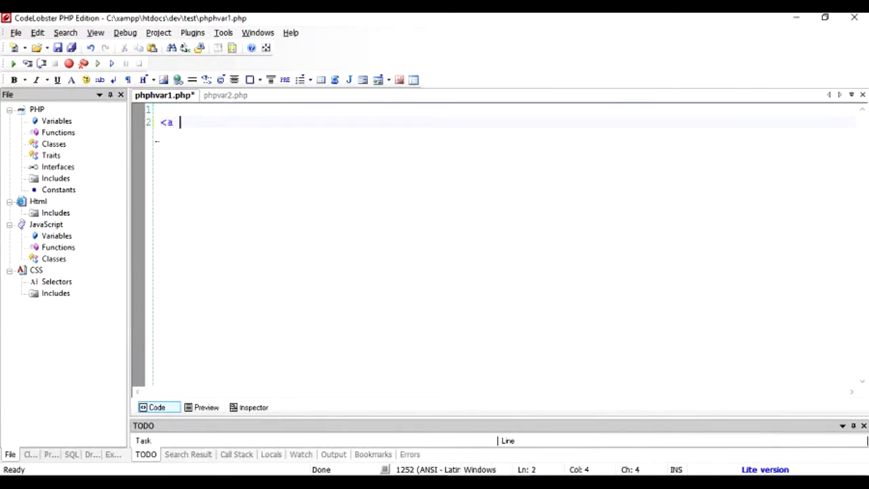
pyautogui.write('href =')
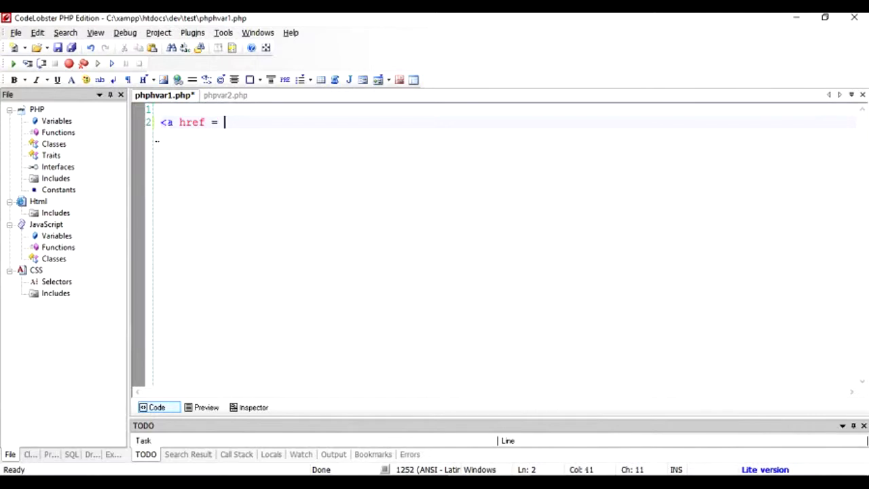
pyautogui.write('"')
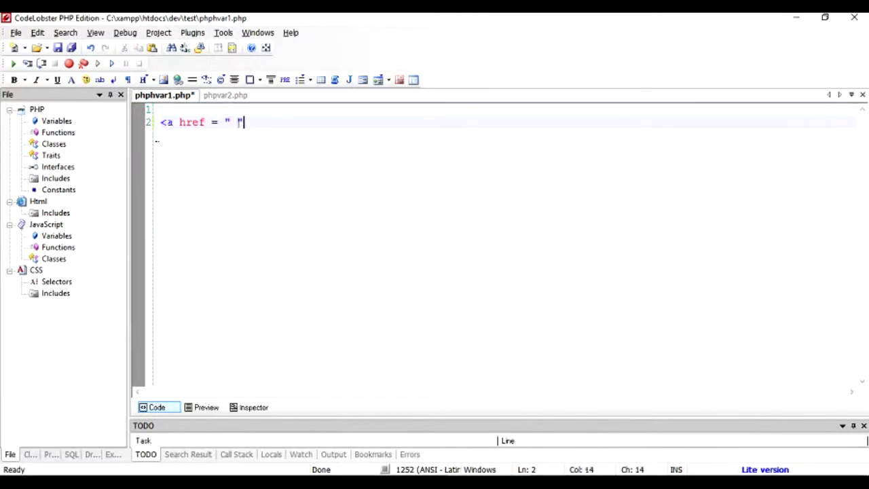
pyautogui.write('></a>')
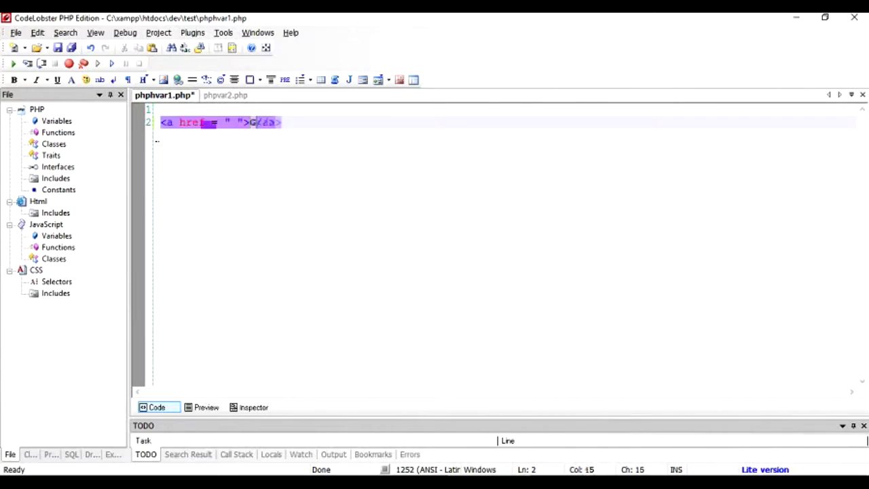
pyautogui.write('Get Method Example')
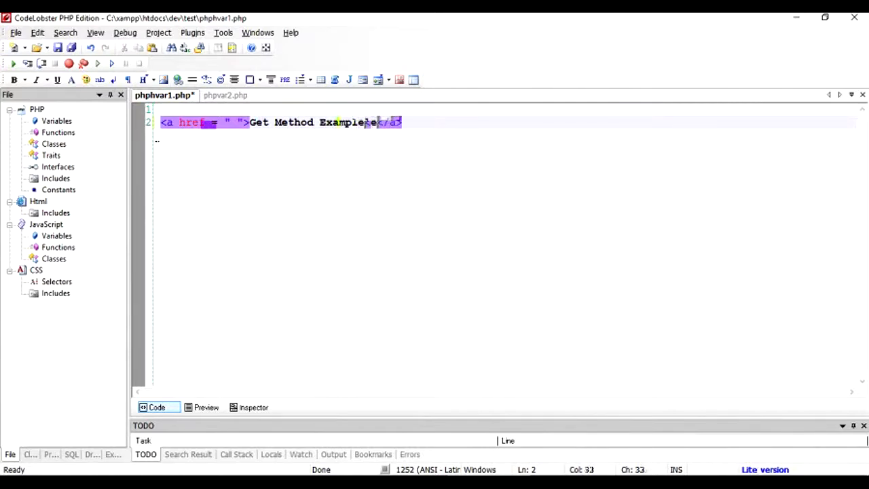
pyautogui.write('<center>')
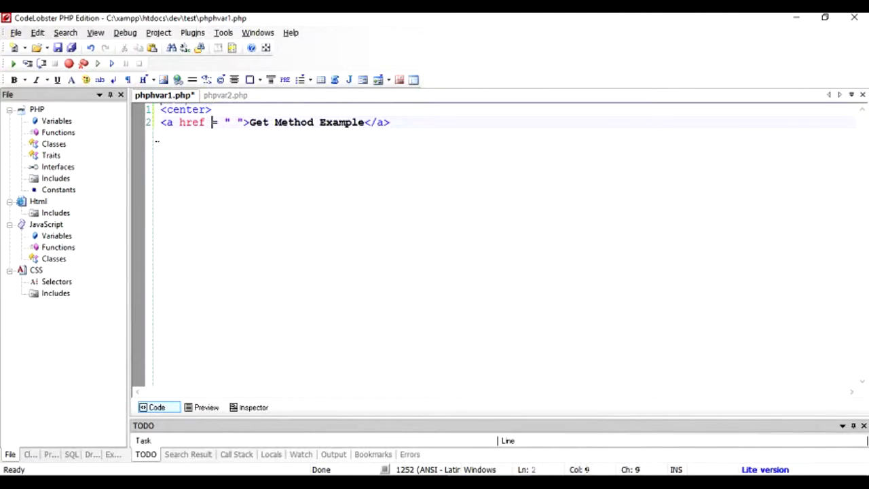
pyautogui.write('<')
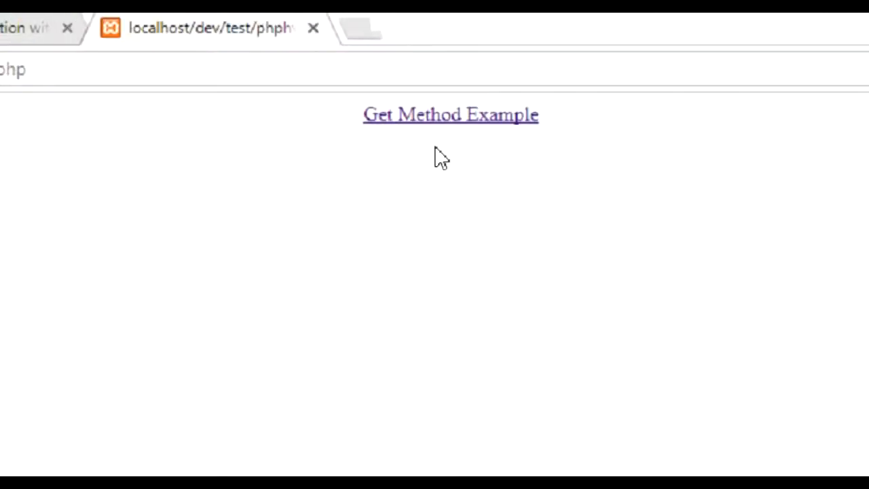
pyautogui.moveTo(447, 123)
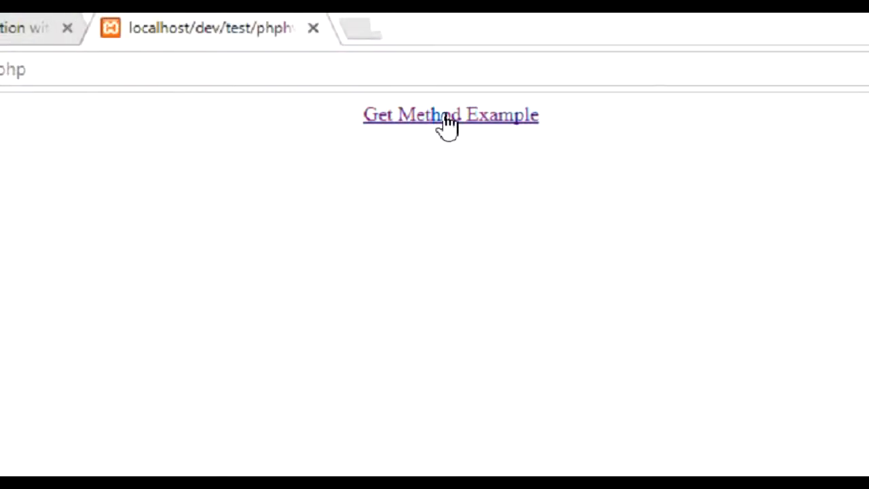
# - Follow the Get Method Example link on the reloaded localhost page
pyautogui.click(450, 114)
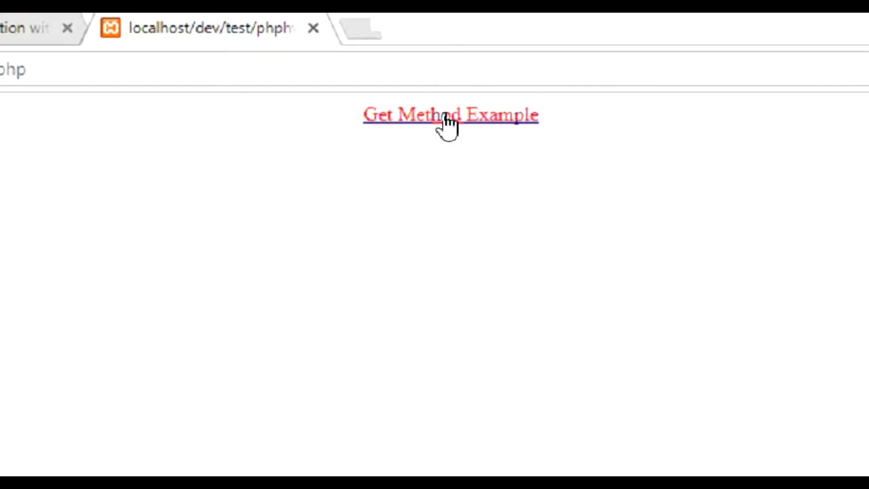
pyautogui.click(450, 114)
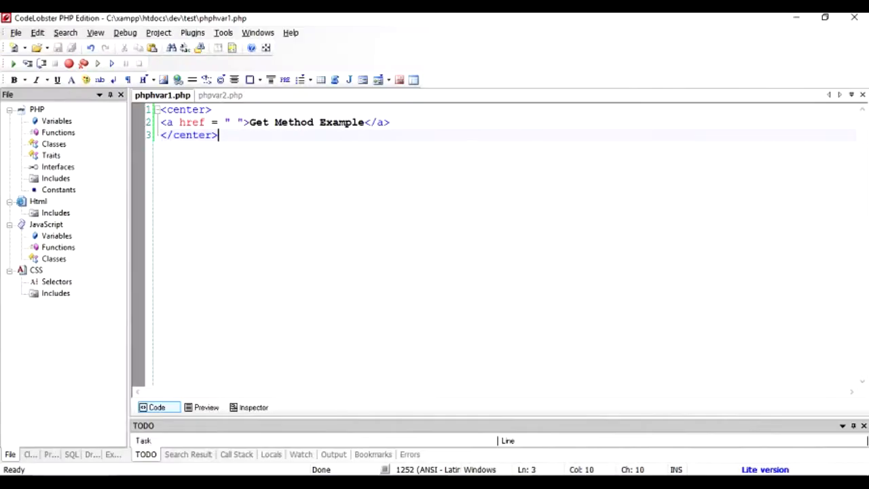
# - Set the link's href to phpvar2.php in phphvar1.php and save the file
pyautogui.press('Ctrl+a')
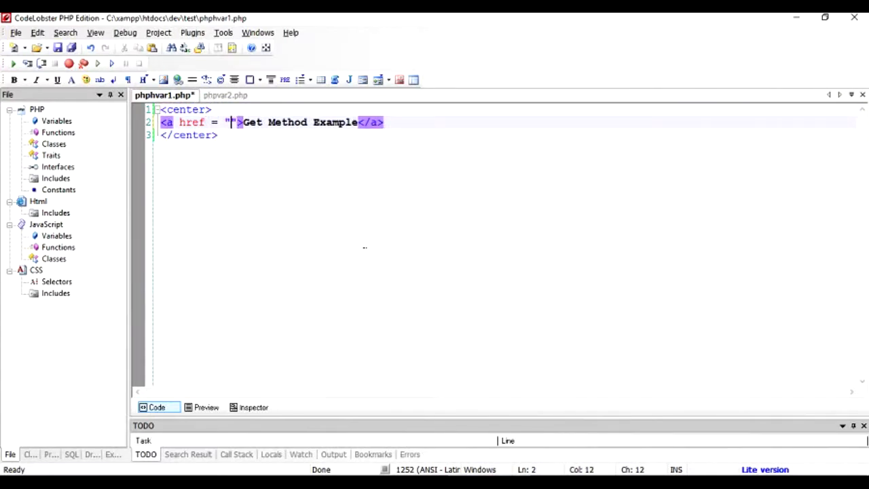
pyautogui.click(222, 95)
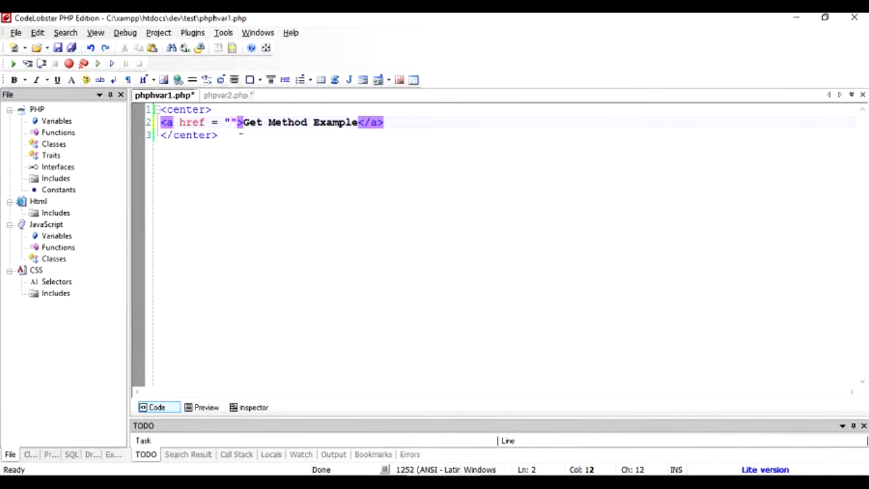
pyautogui.write('<')
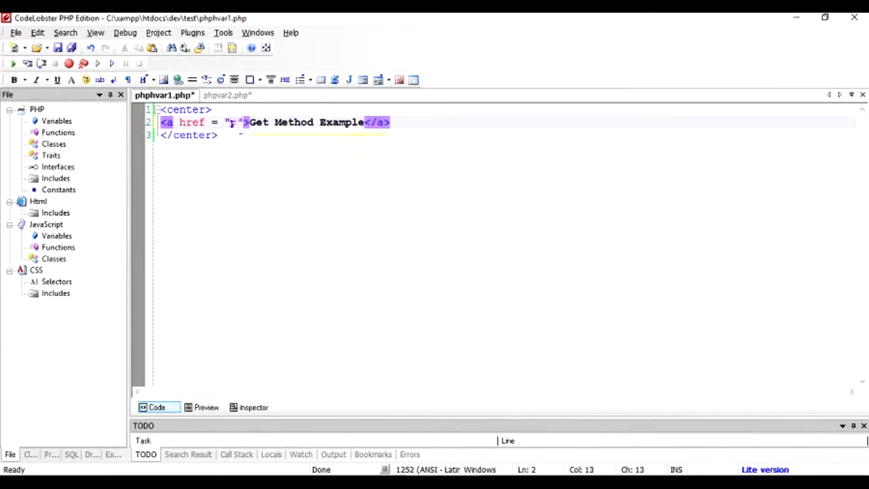
pyautogui.write('hpvar2.php')
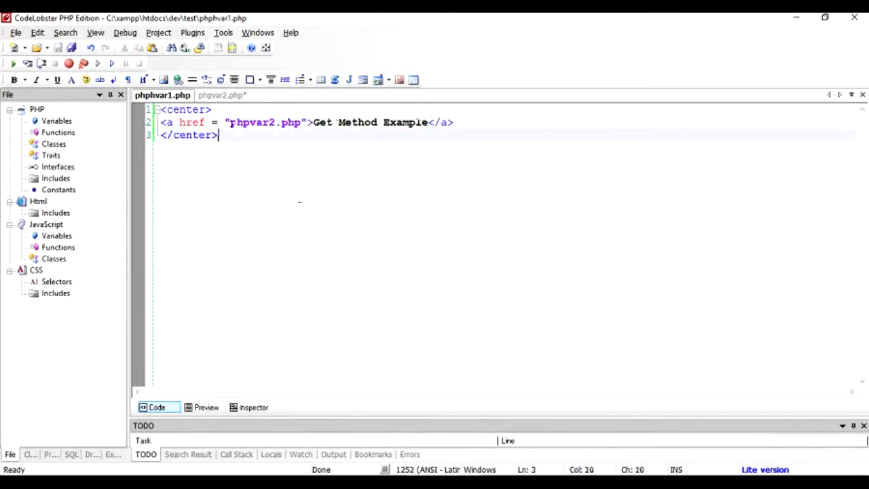
pyautogui.click(216, 95)
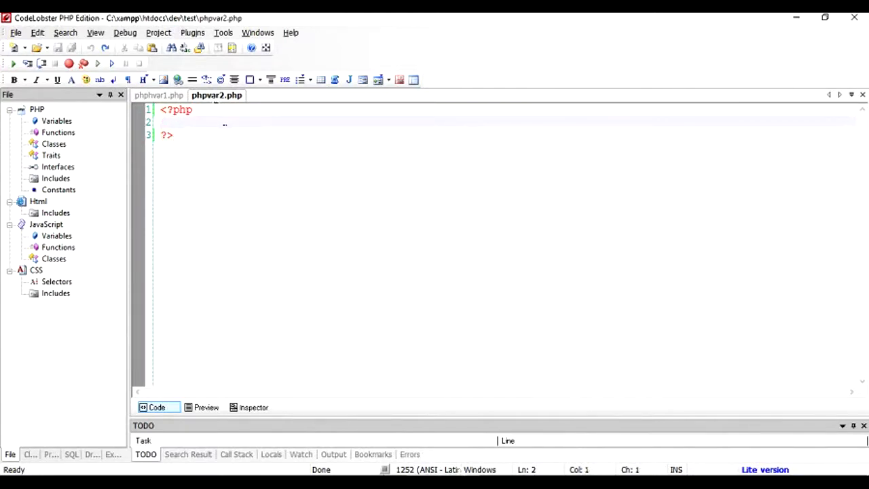
# - Add echo "Hello"; inside the PHP block of phpvar2.php
pyautogui.write('echo "')
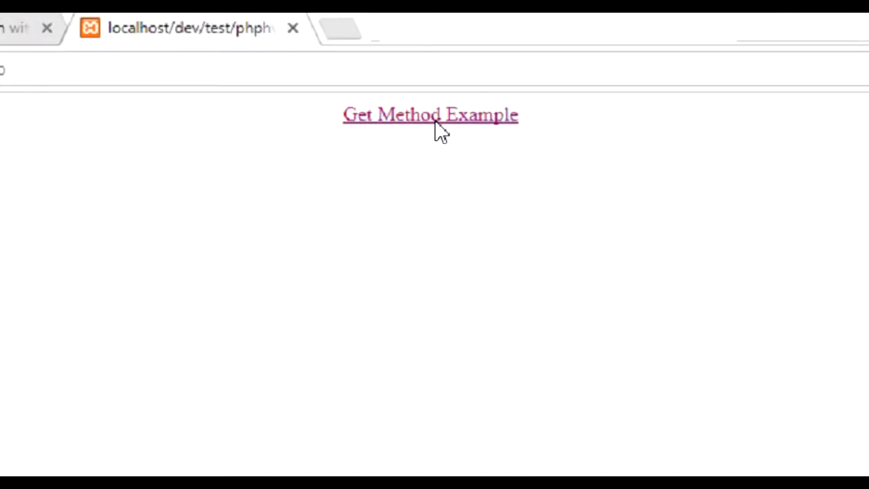
# - Follow the link to phpvar2.php showing Hello and select its file name in the address bar
pyautogui.click(430, 114)
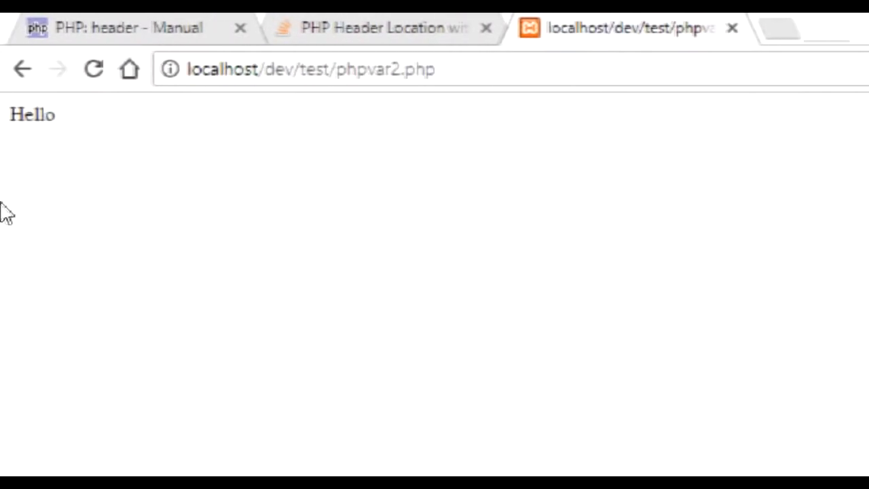
pyautogui.click(350, 69)
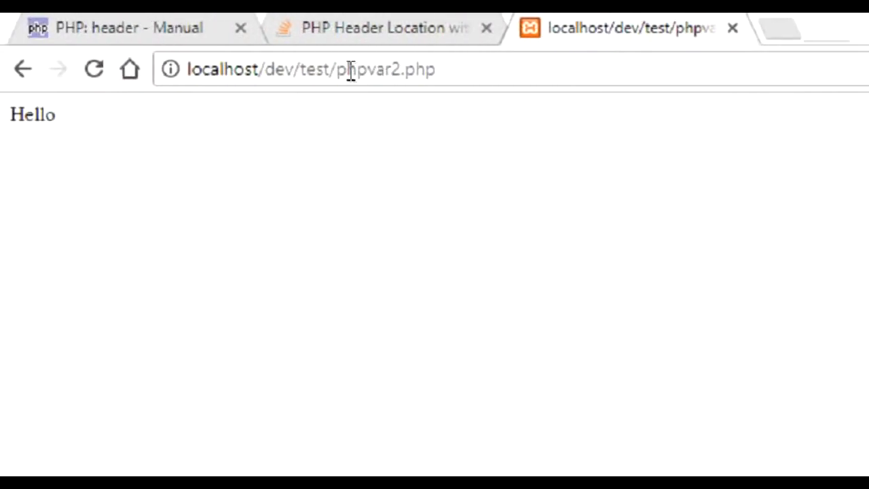
pyautogui.doubleClick(369, 69)
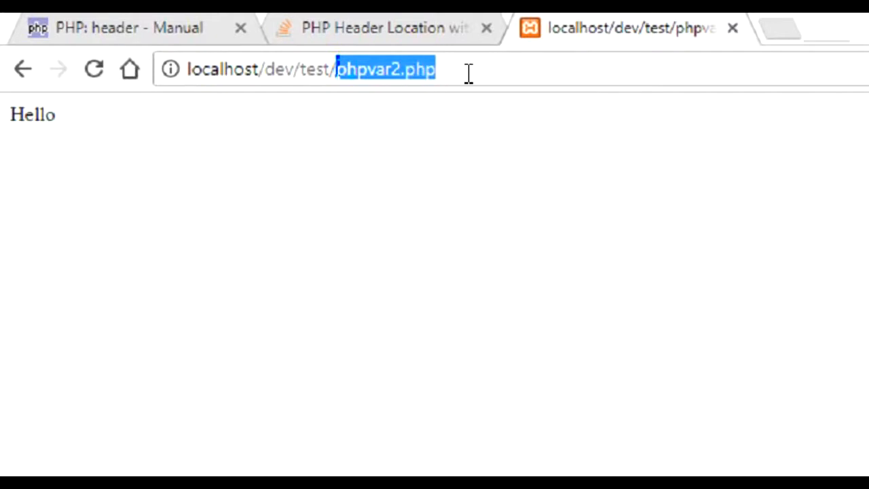
pyautogui.click(186, 153)
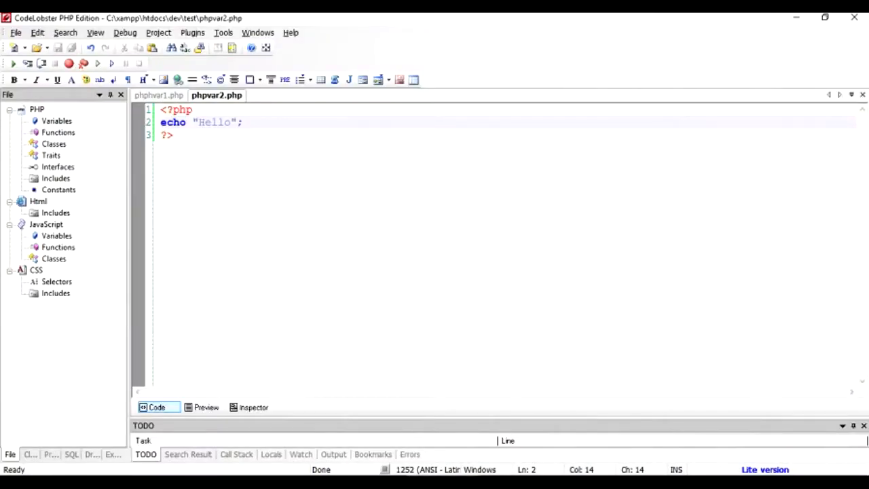
# - Extend the href to phpvar2.php?name=bob&age=32 in phphvar1.php
pyautogui.click(159, 94)
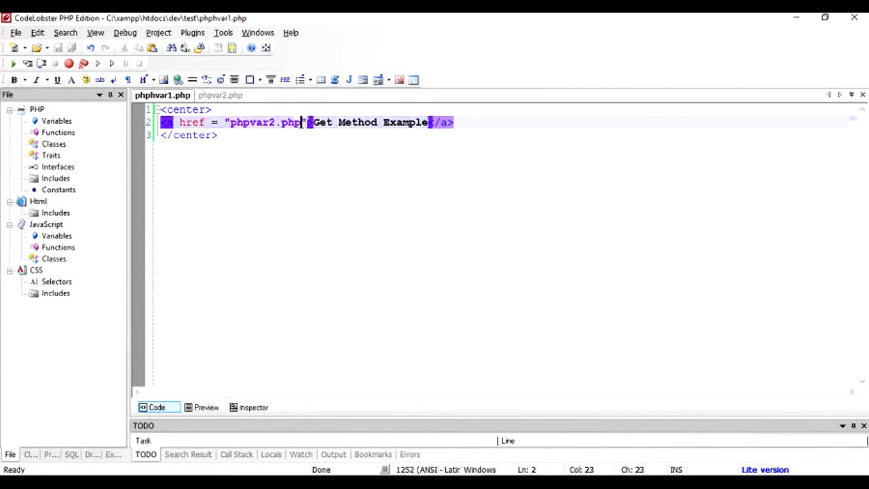
pyautogui.write('?')
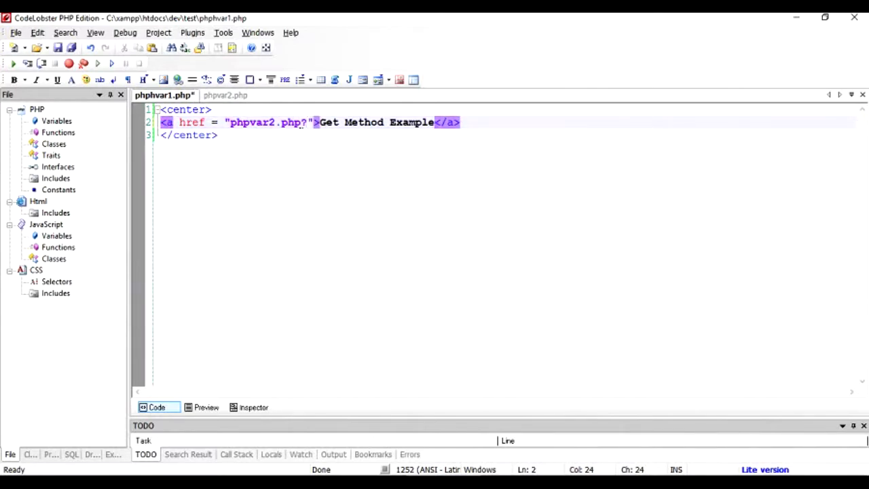
pyautogui.write('name=')
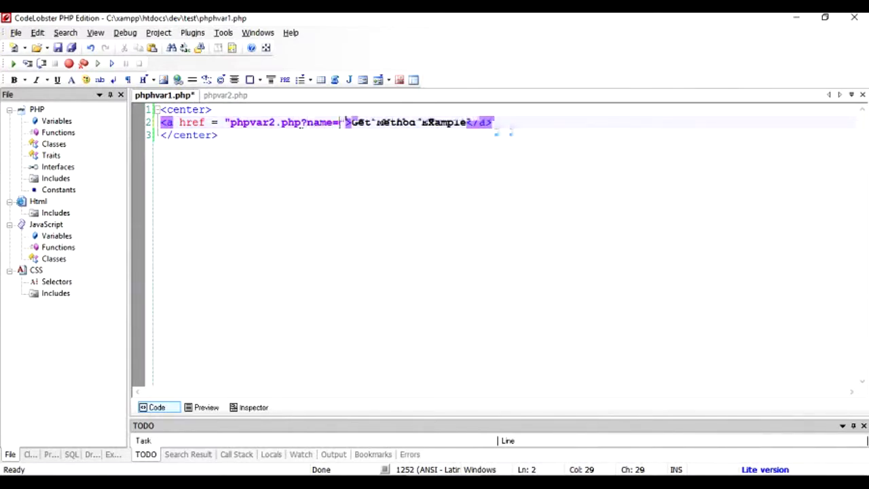
pyautogui.write('bo')
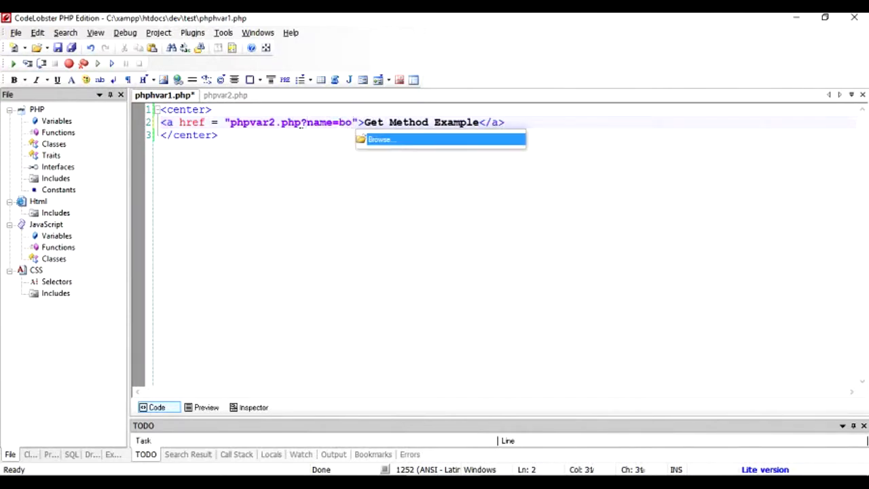
pyautogui.write('b')
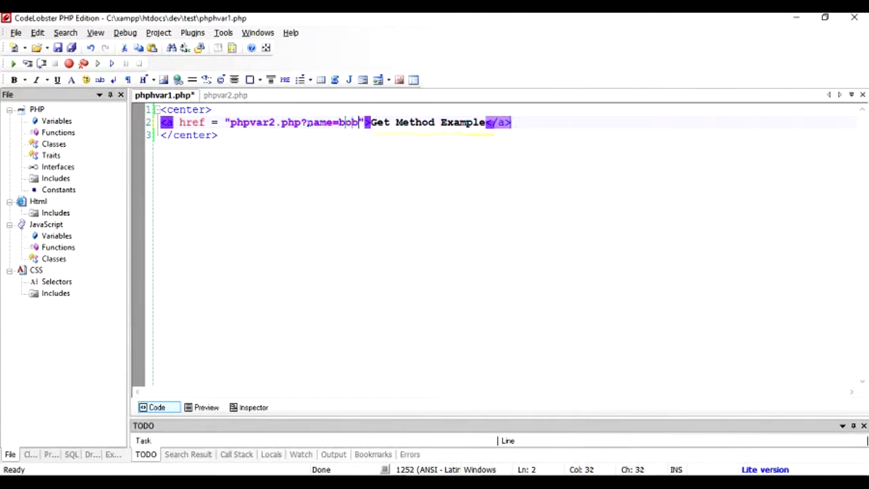
pyautogui.write('&')
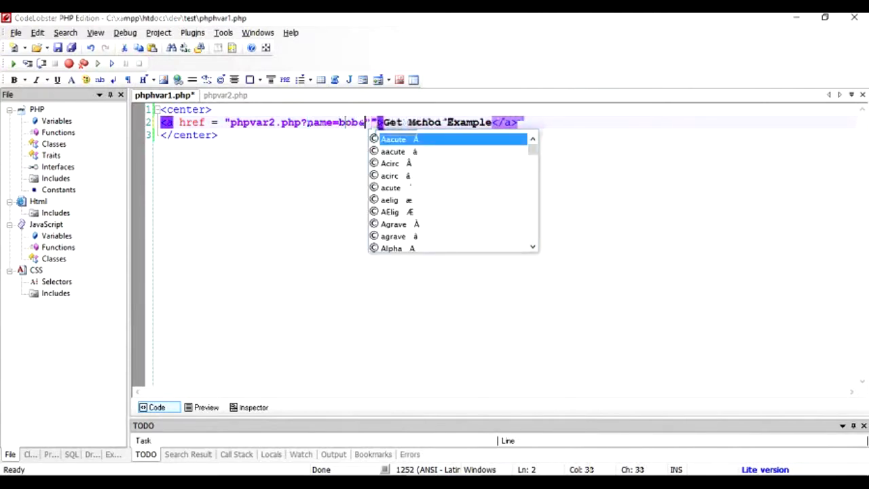
pyautogui.write('&age=')
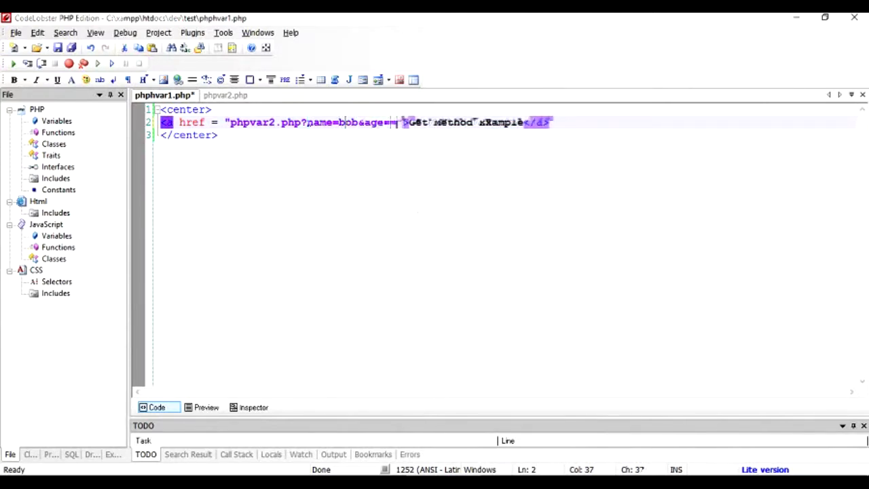
pyautogui.write('32')
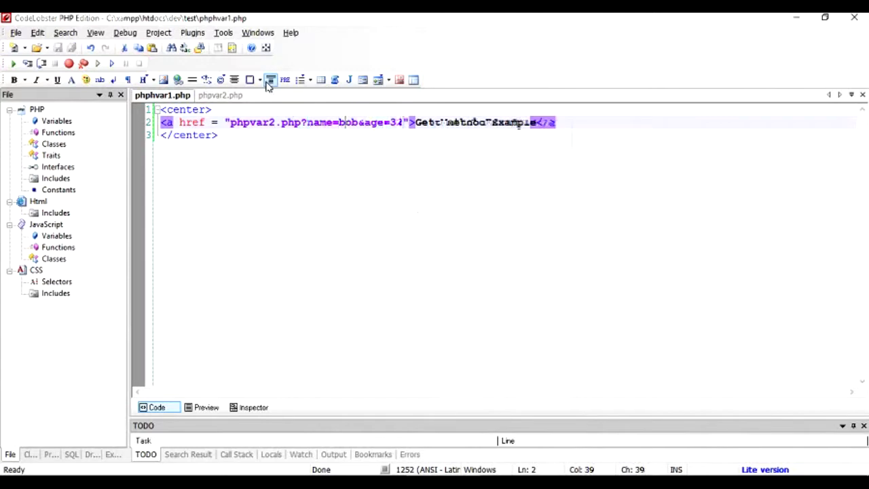
pyautogui.click(220, 95)
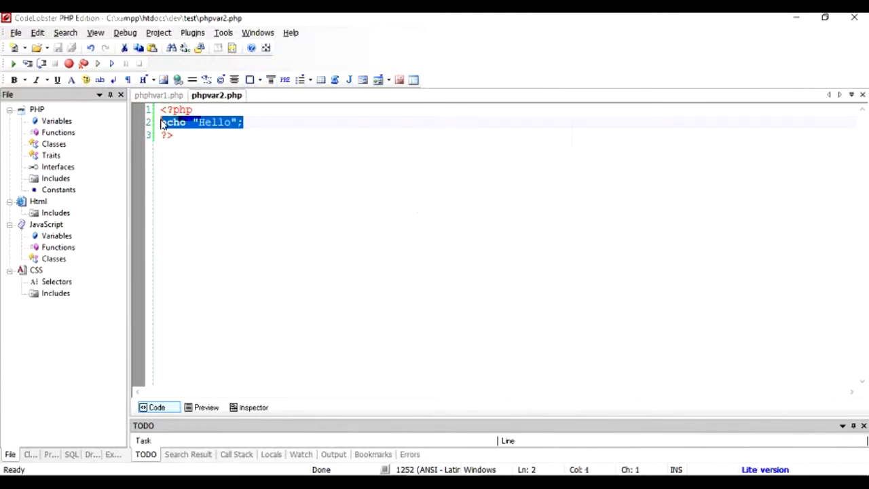
# - Replace the Hello echo with $name = $_GET['name']; and begin $age = $_GET['age'] in phpvar2.php
pyautogui.press('Delete')
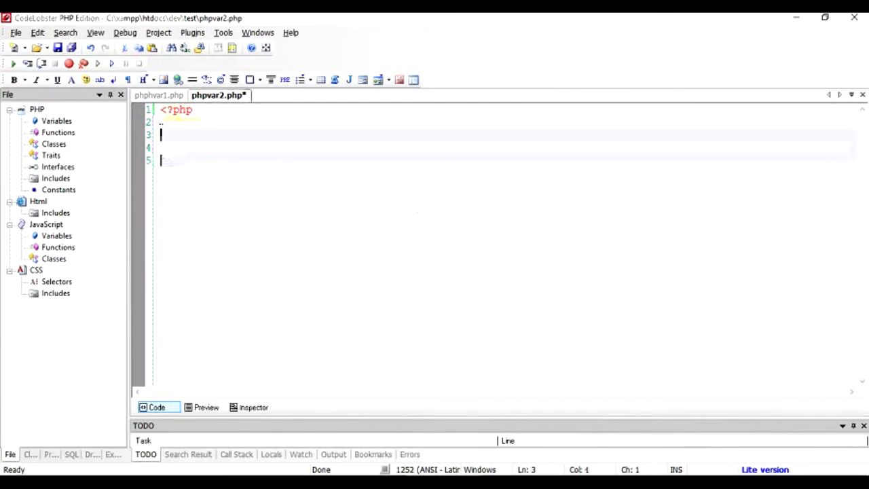
pyautogui.write('$_get')
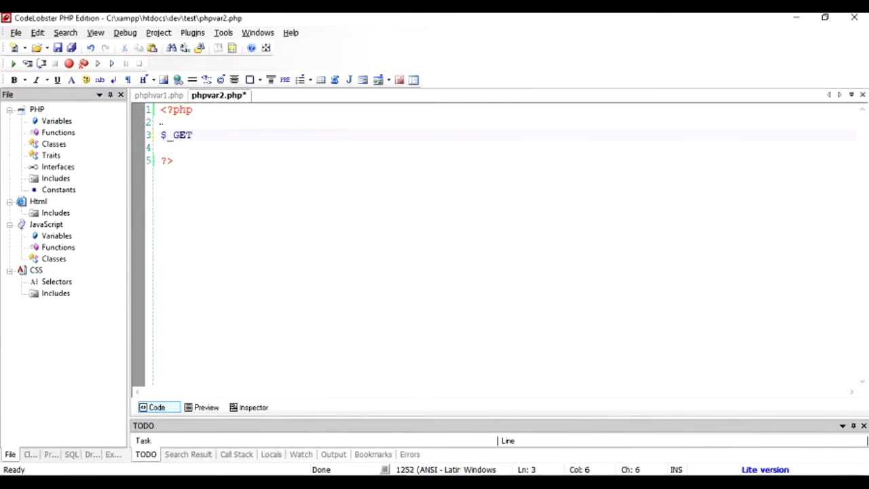
pyautogui.write('[]')
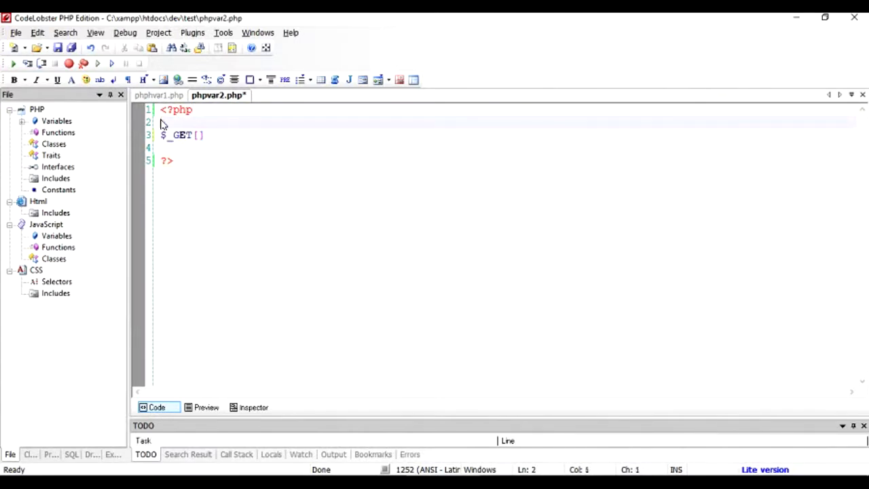
pyautogui.write('$get =')
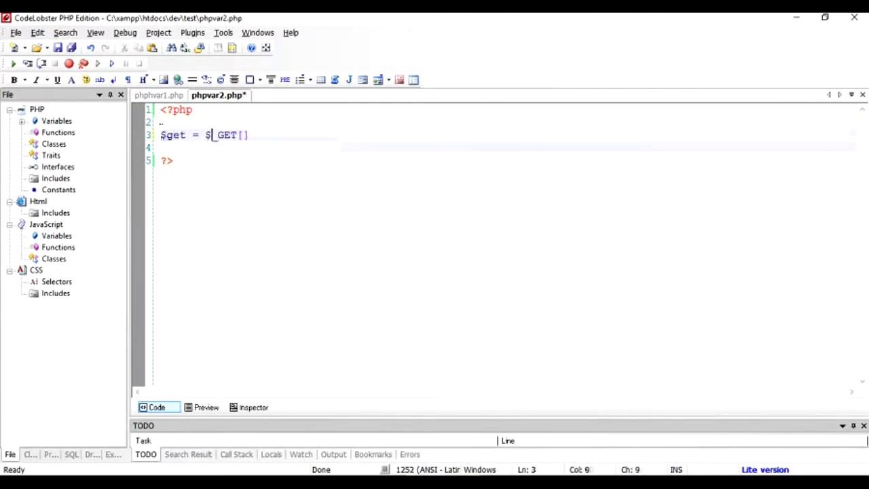
pyautogui.write("'name")
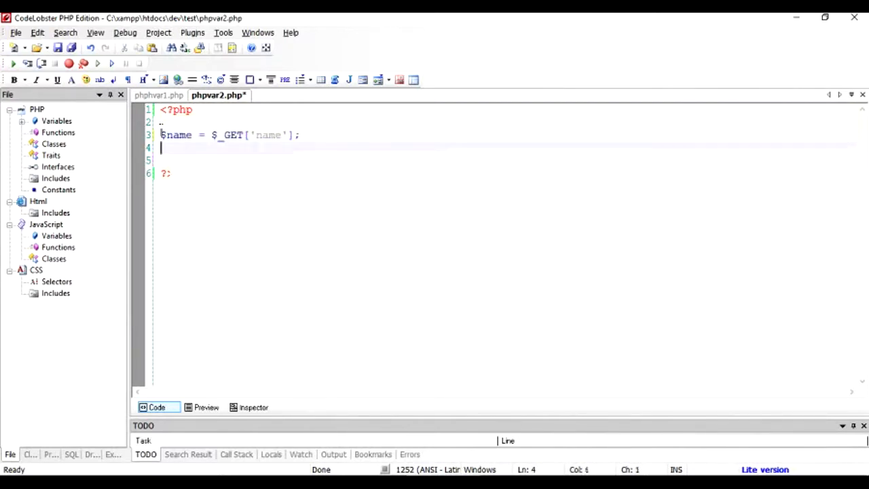
pyautogui.write('$age')
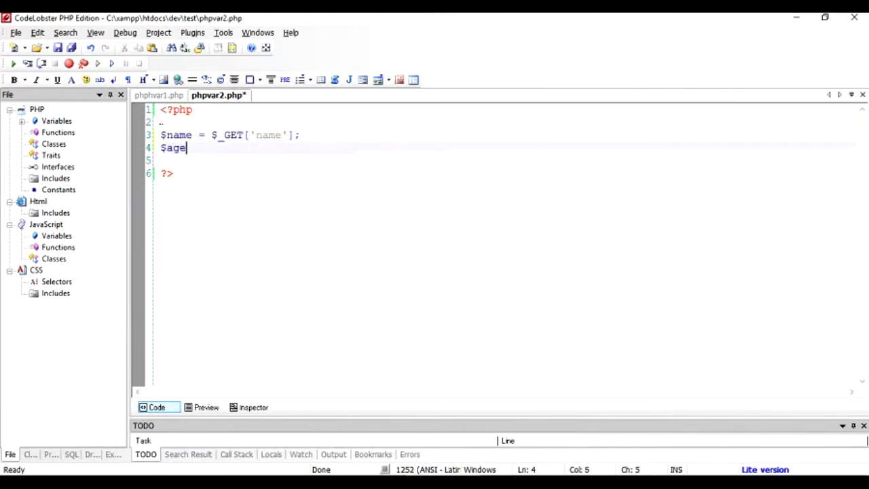
pyautogui.write('= $_g')
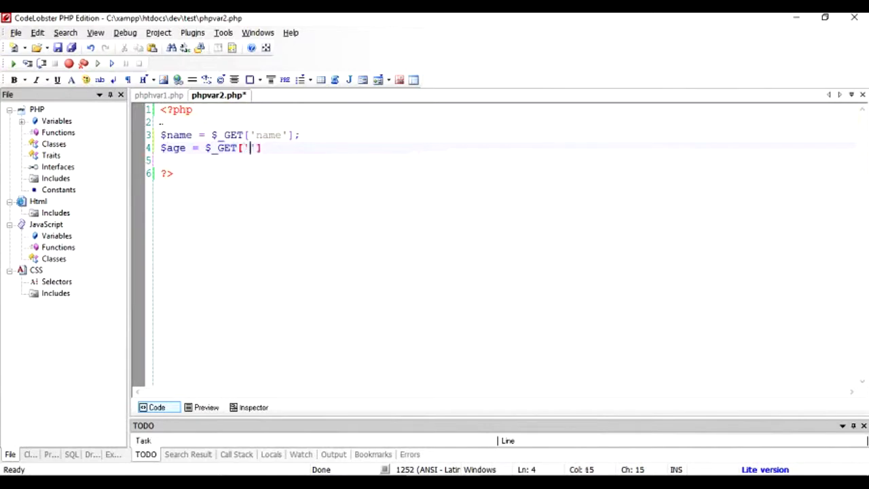
pyautogui.write('age')
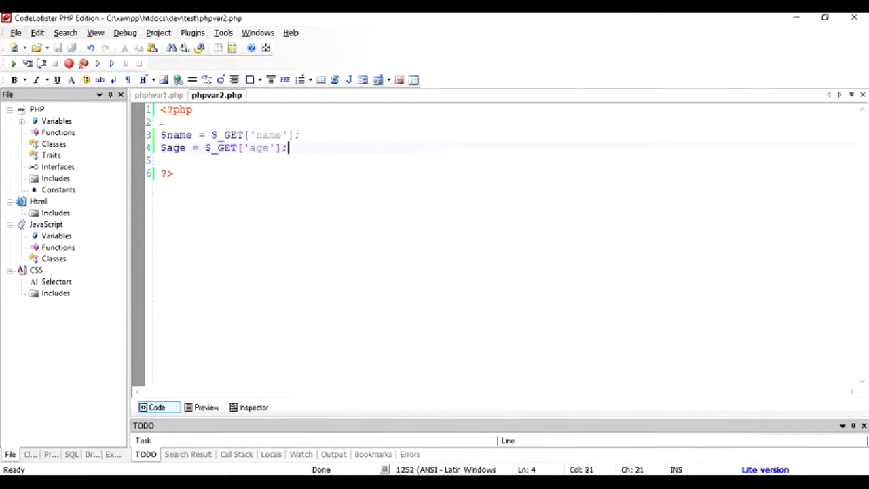
# - Finish the $age assignment and add echo "{$name} is {$age} old"; then save phpvar2.php
pyautogui.write('echo "')
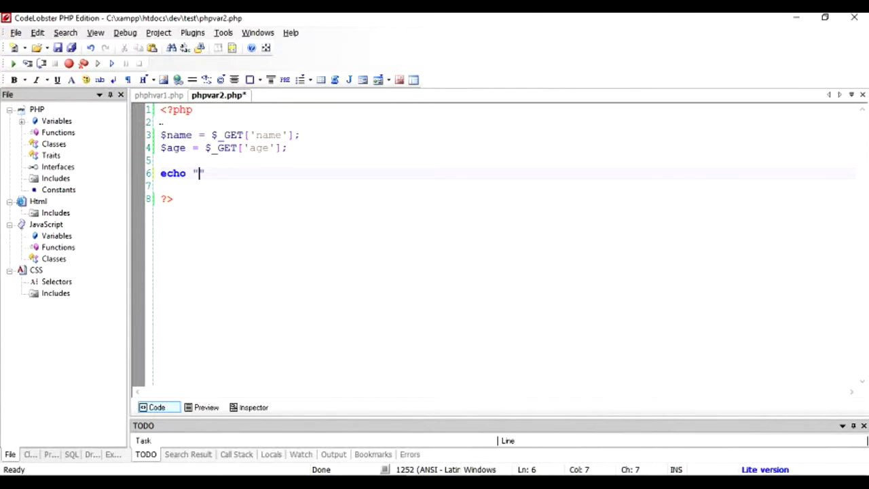
pyautogui.write('{Name')
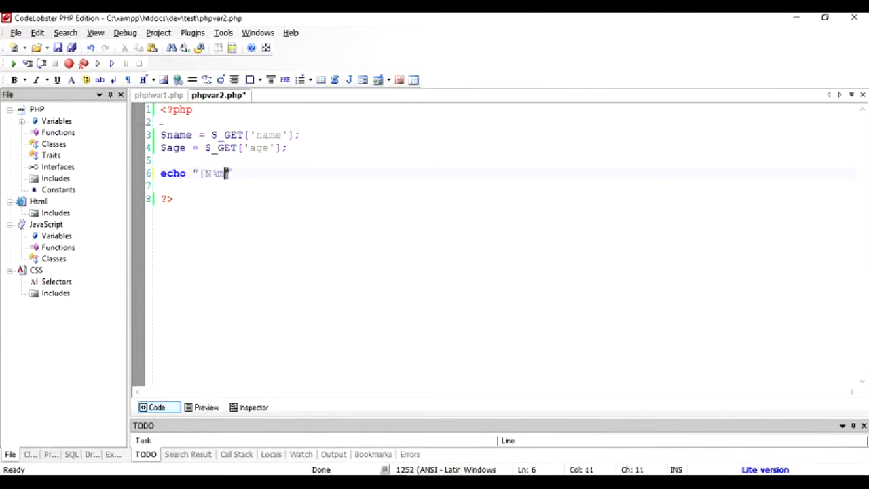
pyautogui.write('$name')
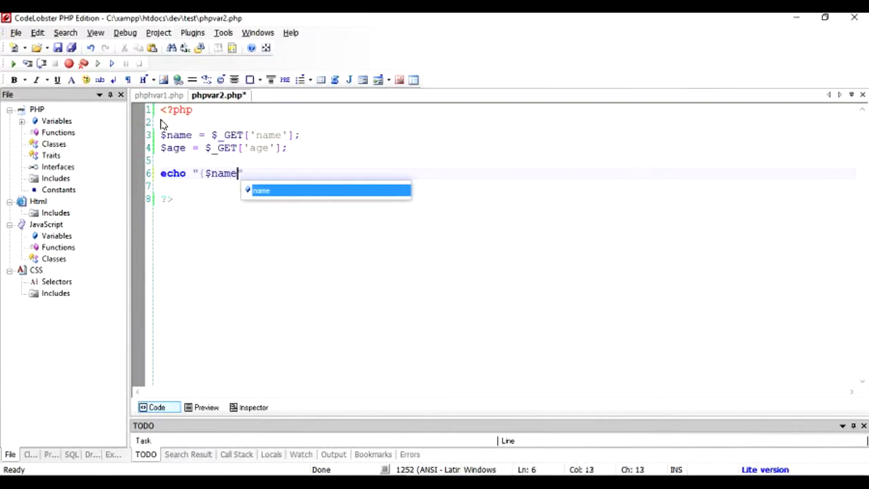
pyautogui.write('}')
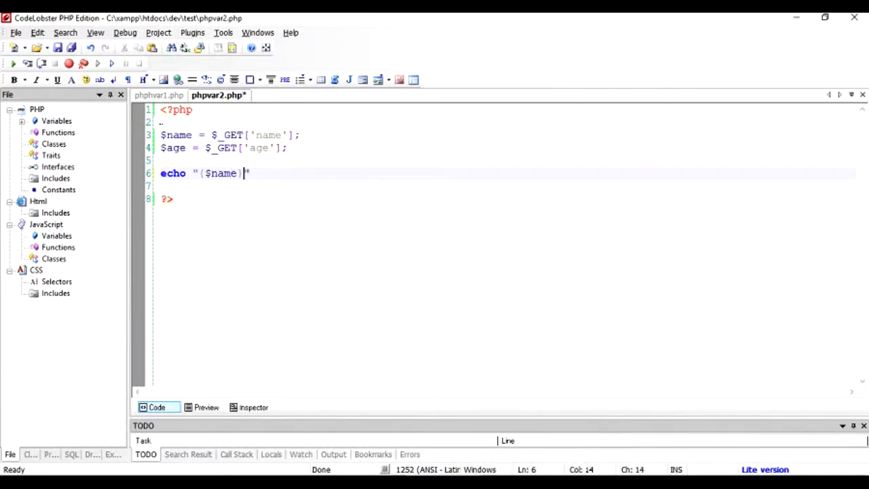
pyautogui.write('is {')
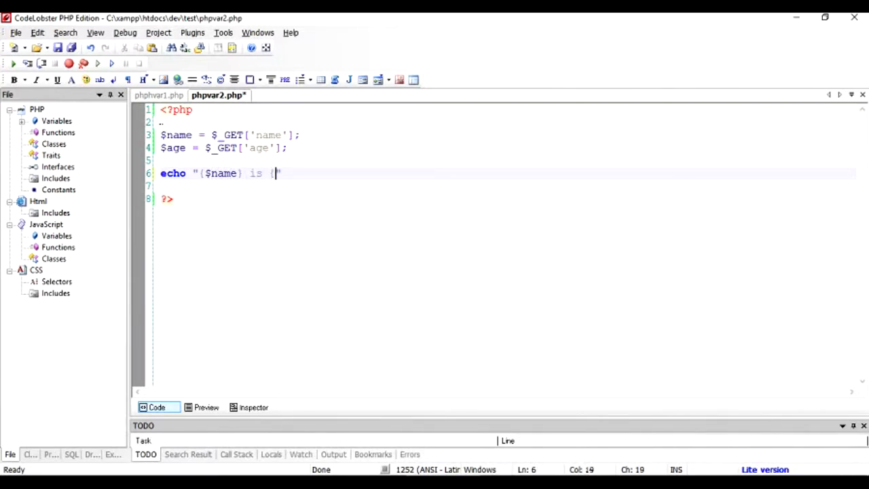
pyautogui.write('$age')
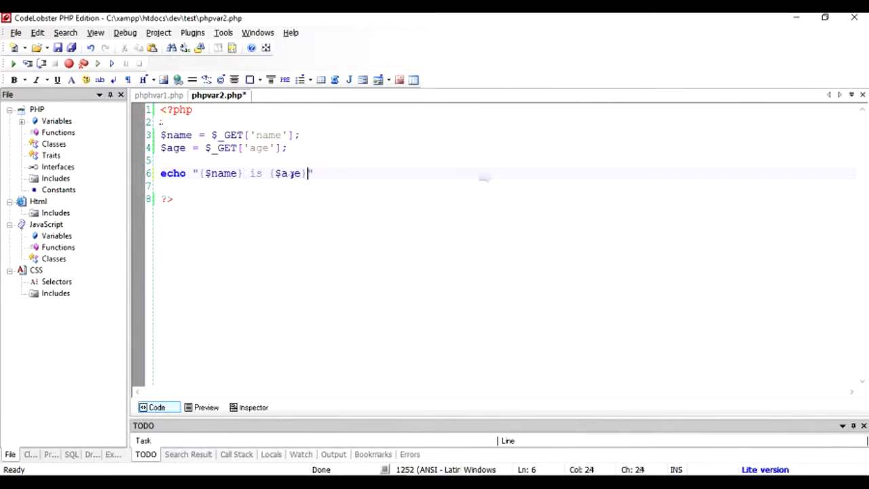
pyautogui.write('old";')
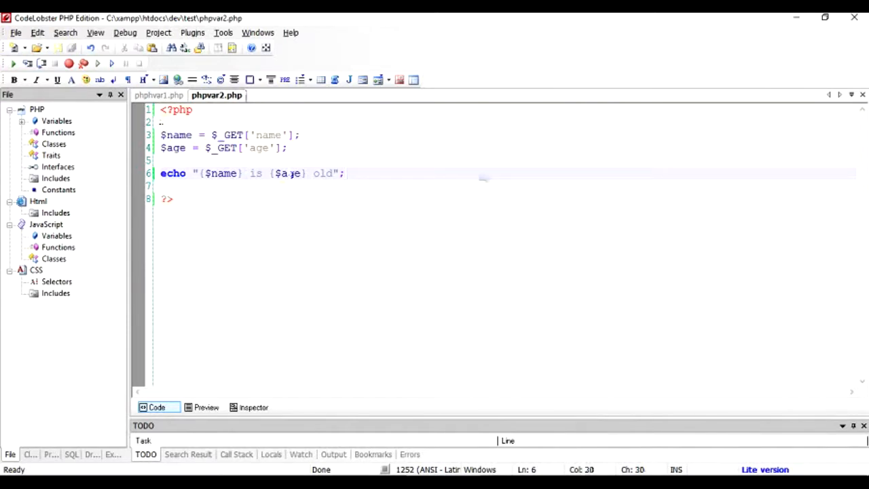
pyautogui.moveTo(248, 393)
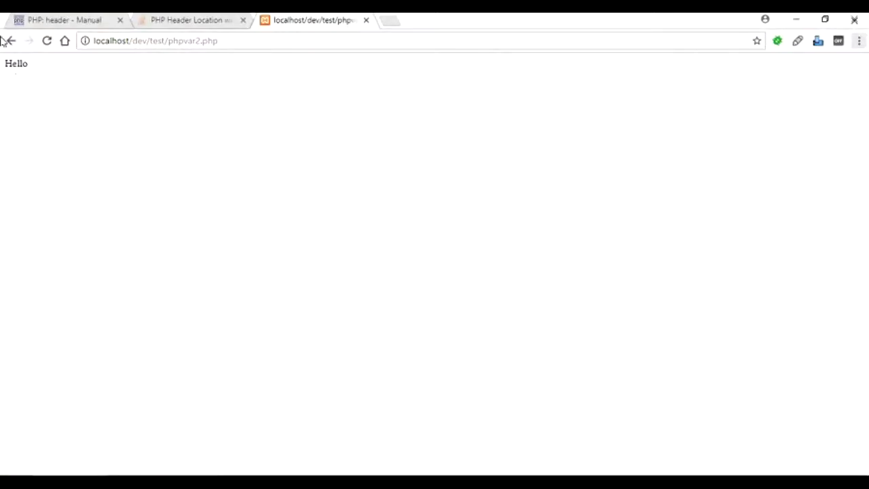
# - Follow the link to see "bob is 32 old" and select the name/age query string in the address bar
pyautogui.click(11, 41)
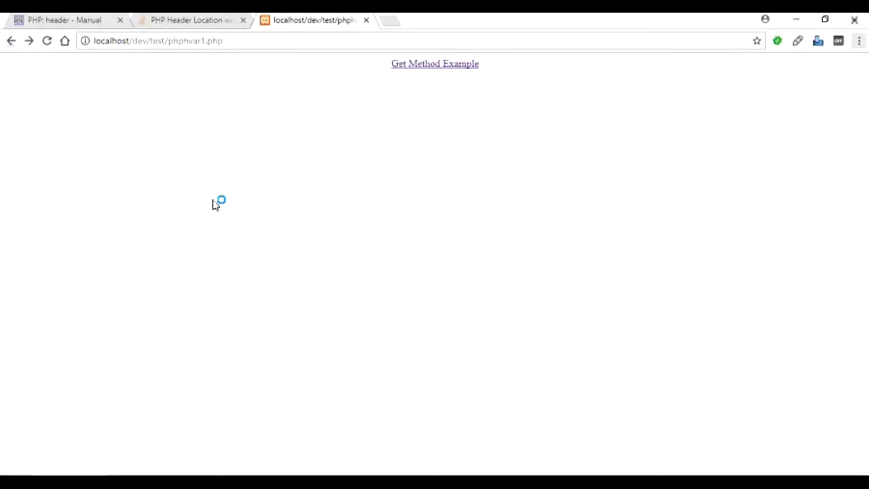
pyautogui.click(434, 63)
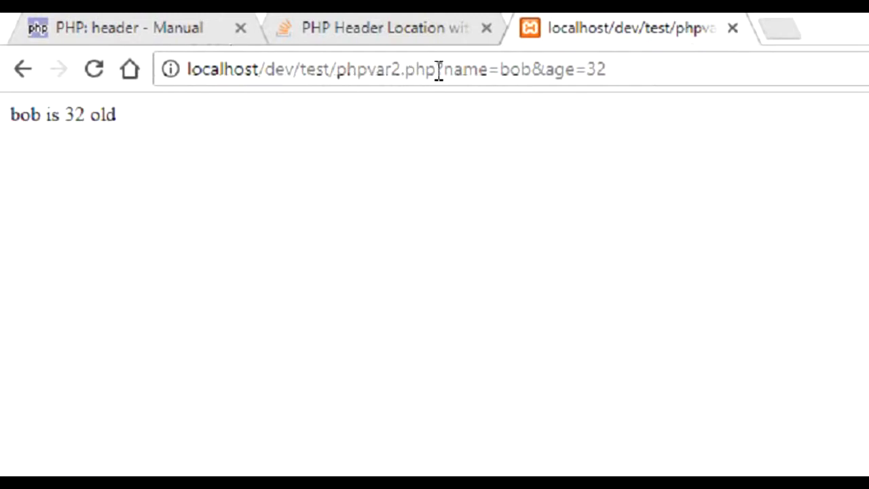
pyautogui.moveTo(444, 68); pyautogui.dragTo(574, 69)
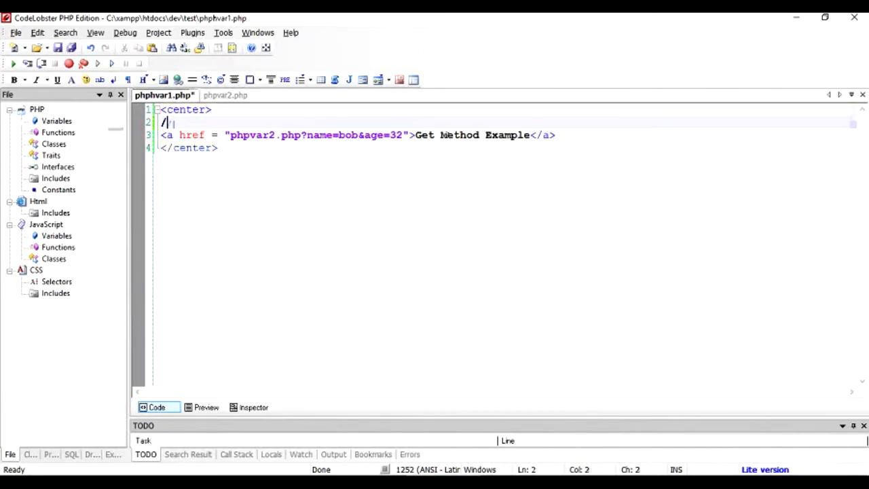
# - Insert a <?php // using get method ?> block above the anchor in phphvar1.php
pyautogui.write('<?php')
pyautogui.write('// using get method')
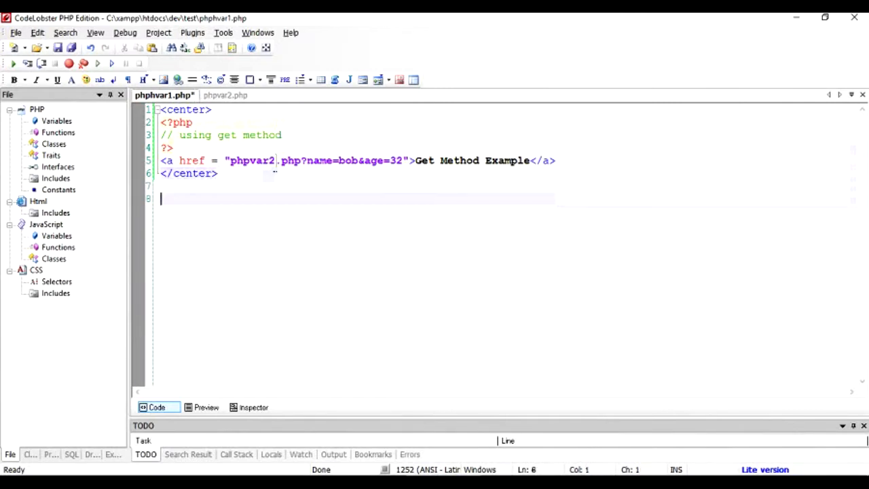
# - Write an empty <form> with action="phpvar2.php" below the centred link in phphvar1.php
pyautogui.write('<')
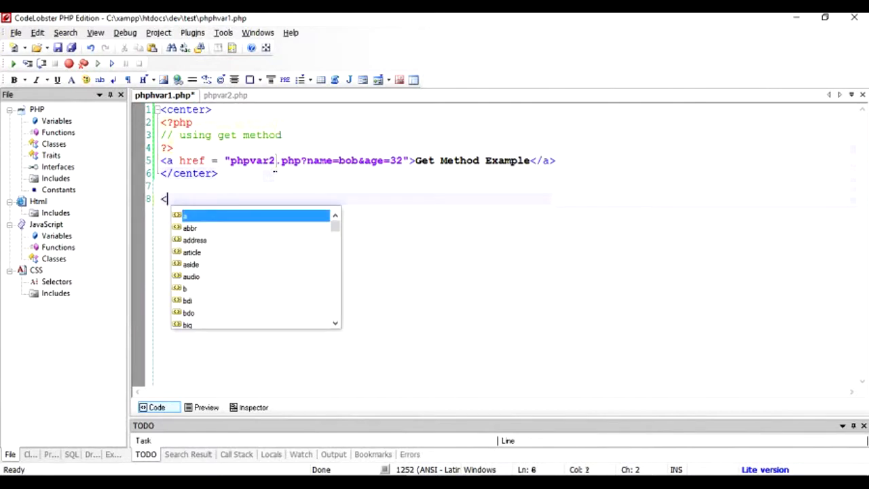
pyautogui.write('form>')
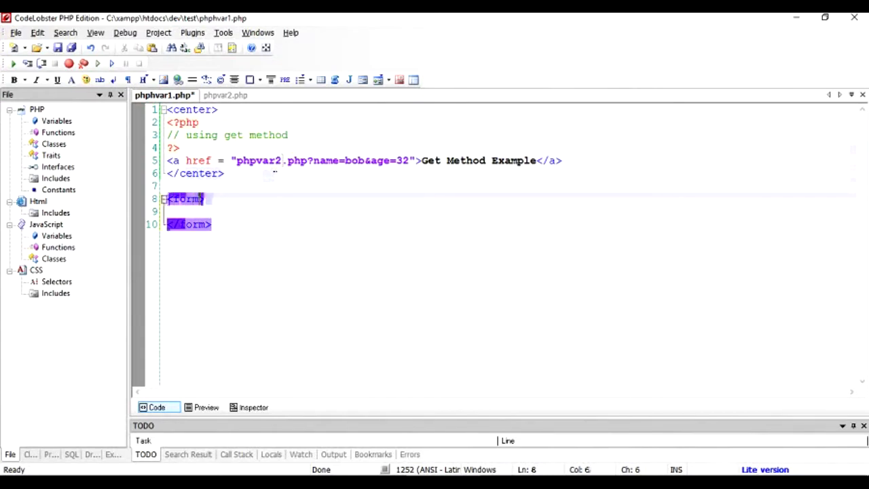
pyautogui.write('accept="')
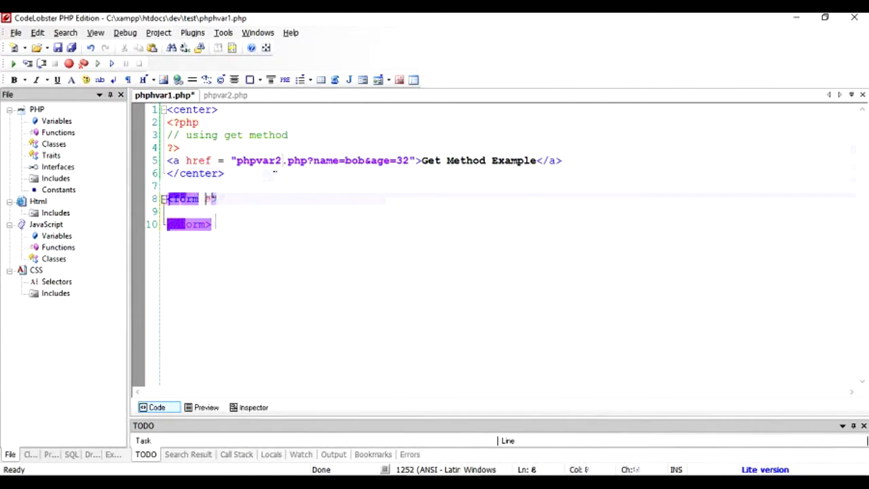
pyautogui.write('ac')
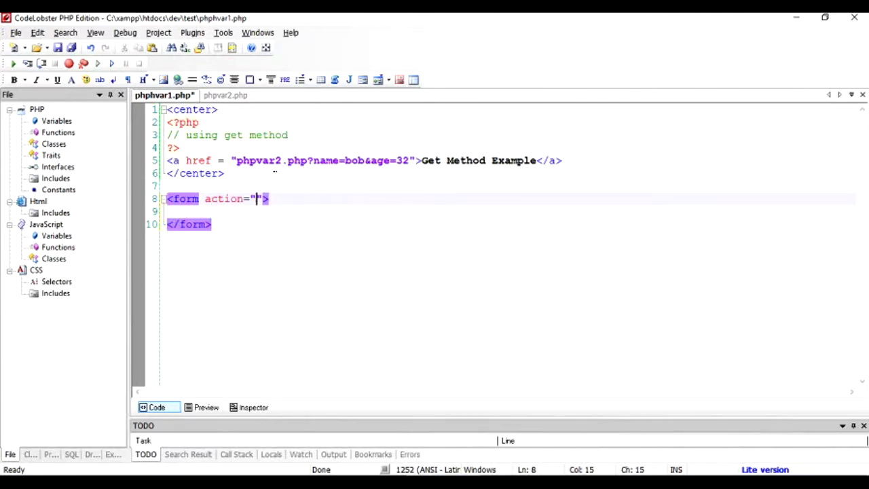
pyautogui.write('pp')
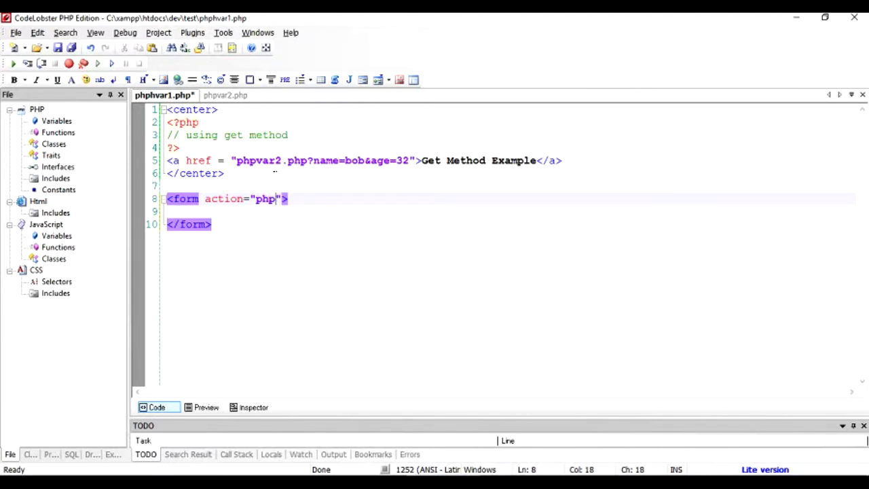
pyautogui.write('var2.php')
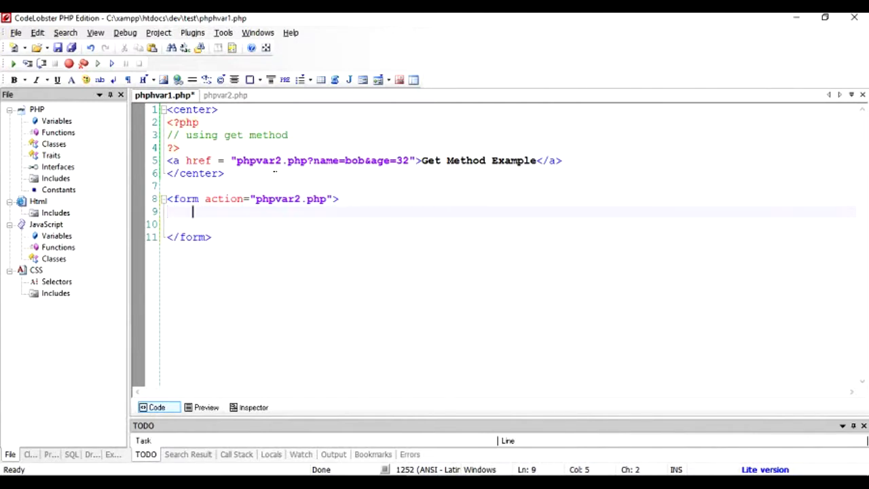
# - Add a text input named name inside the form
pyautogui.write('<input')
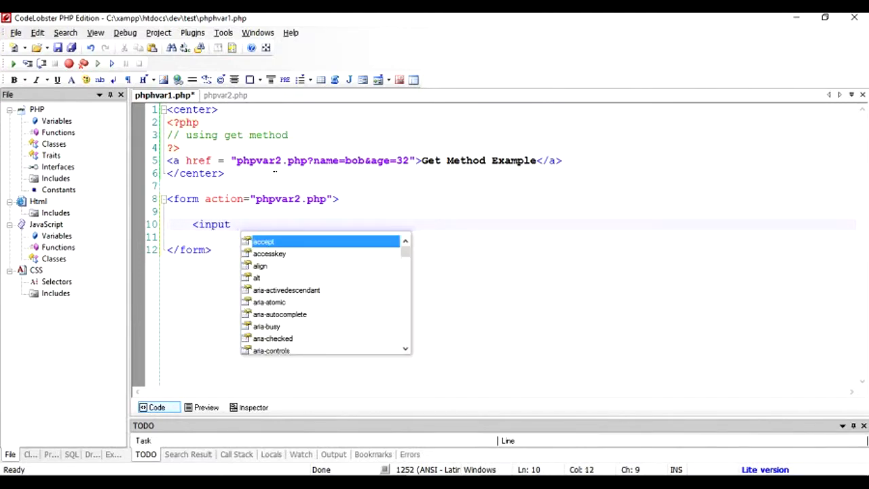
pyautogui.write('name=""')
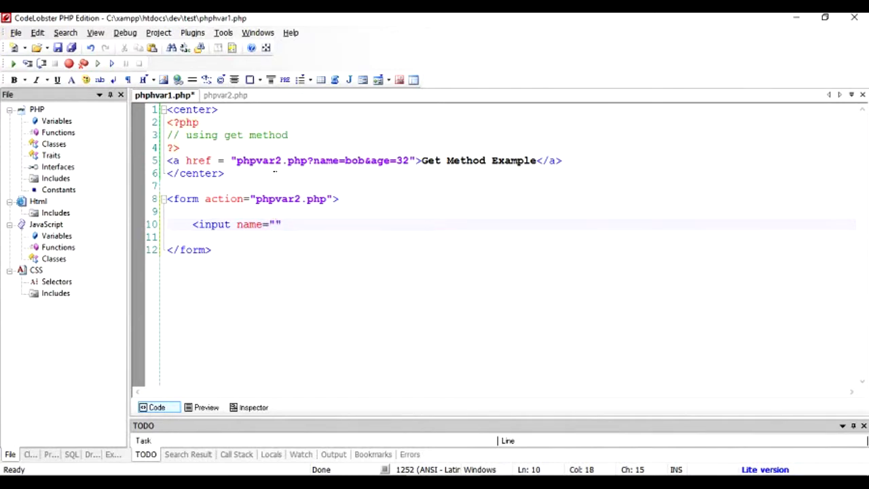
pyautogui.write('name')
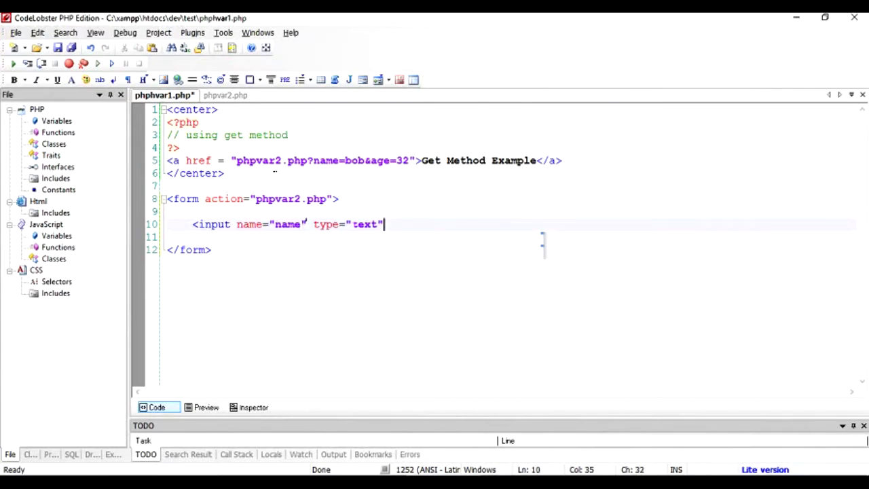
pyautogui.write('/>')
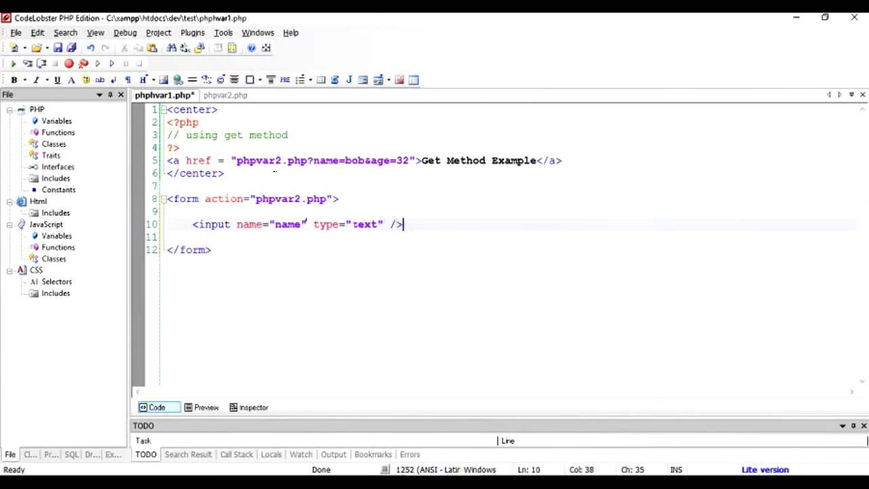
# - Add a second text input named age and save phphvar1.php
pyautogui.doubleClick(287, 224)
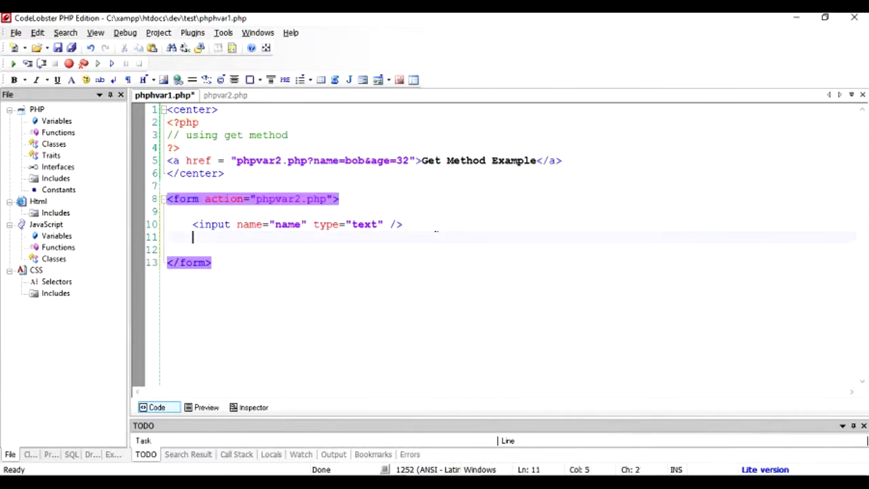
pyautogui.write('<input />')
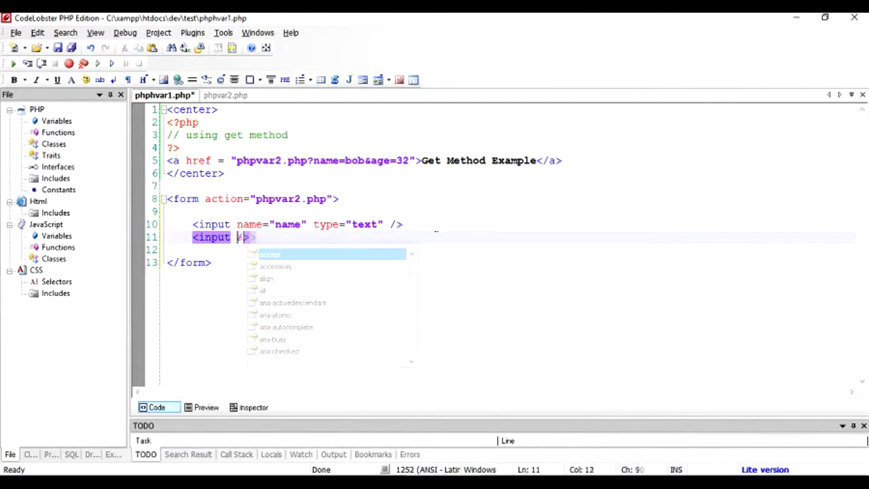
pyautogui.write('name=""')
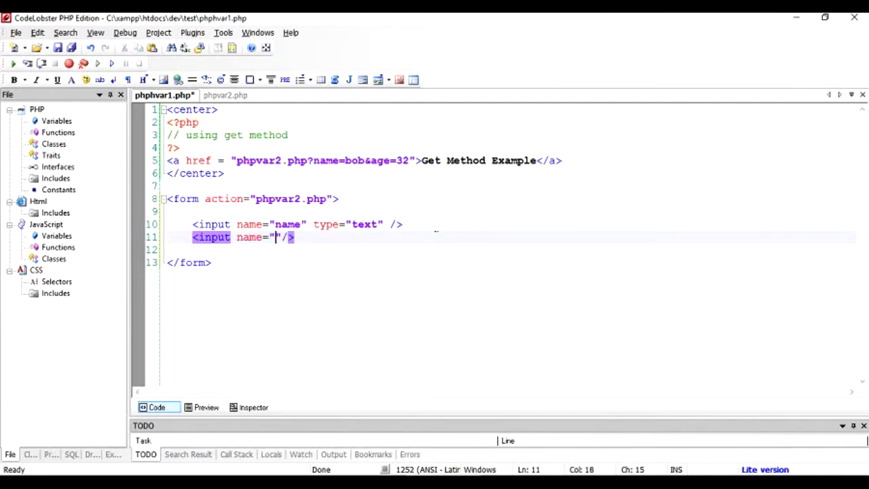
pyautogui.write('age"')
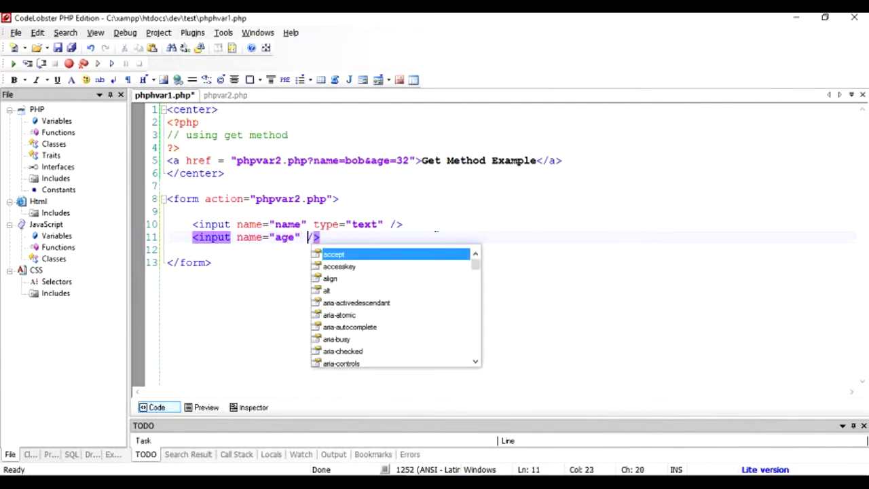
pyautogui.write('type="text"')
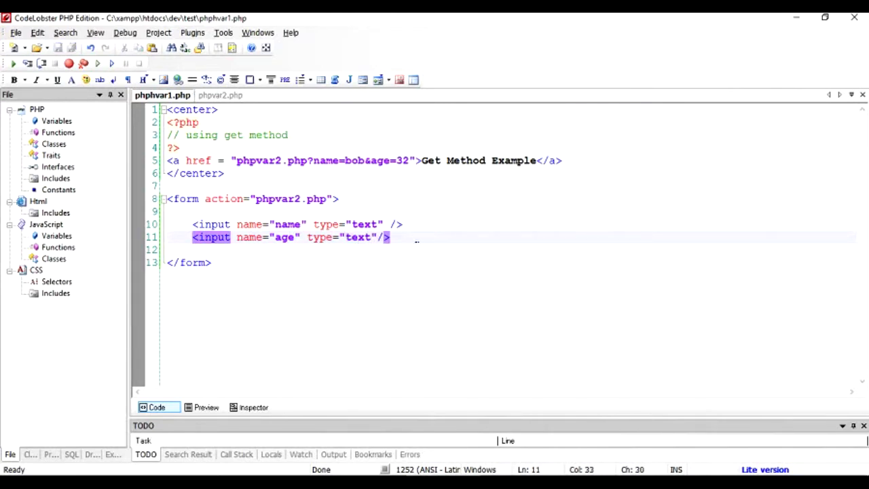
# - Start a submit input with type="submit" on a new line in the form
pyautogui.write('<')
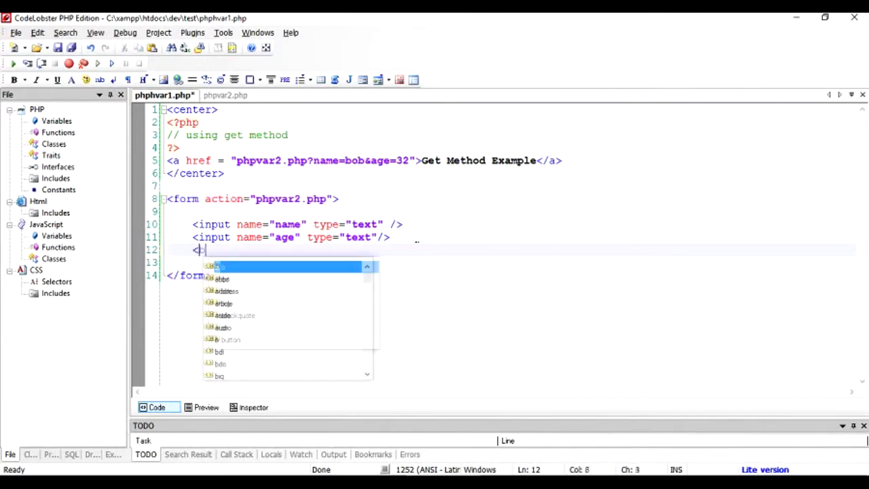
pyautogui.press('Escape')
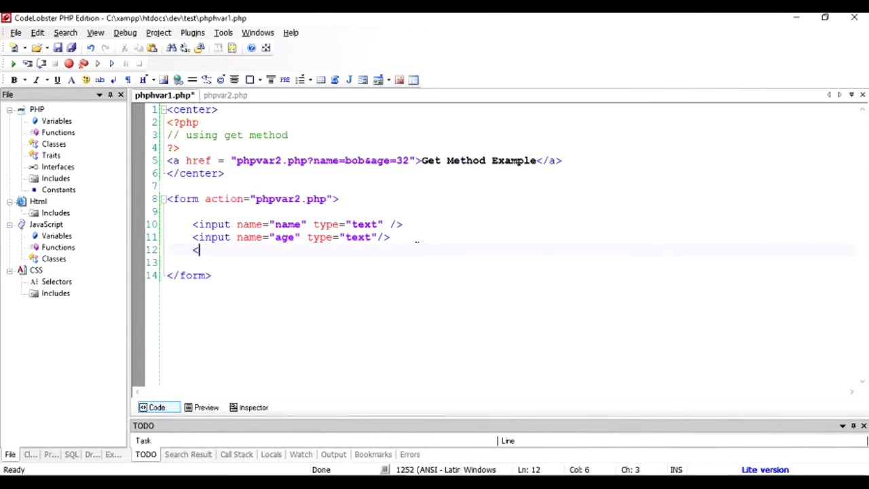
pyautogui.write('input')
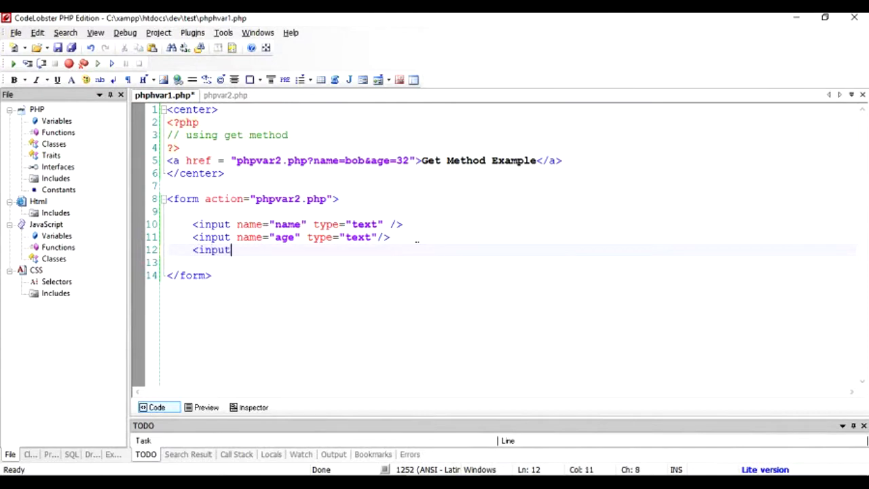
pyautogui.write('t')
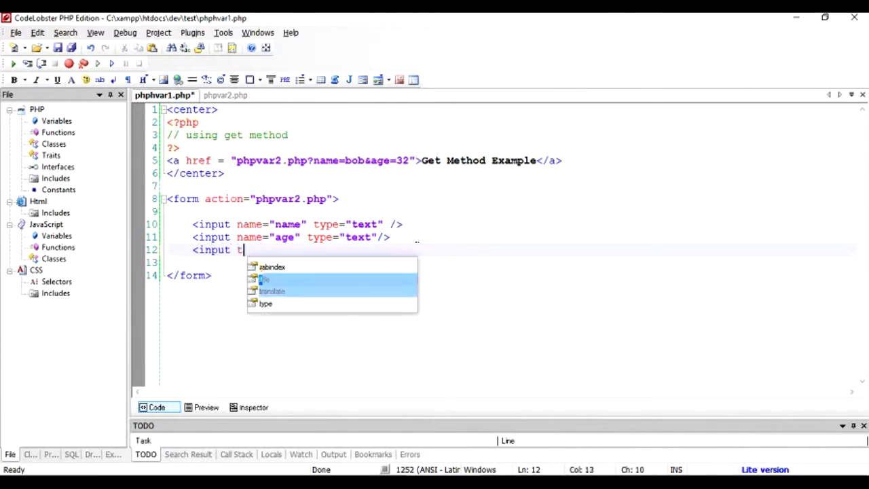
pyautogui.write('ype="submit"')
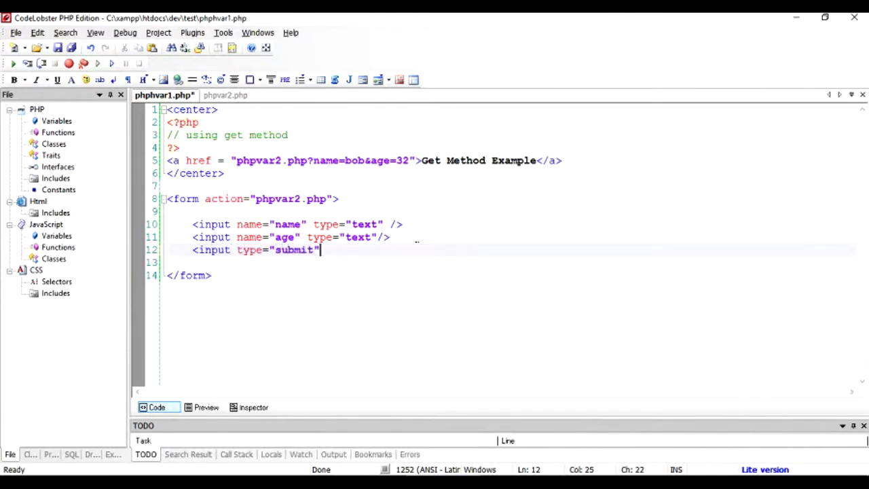
pyautogui.write('/>')
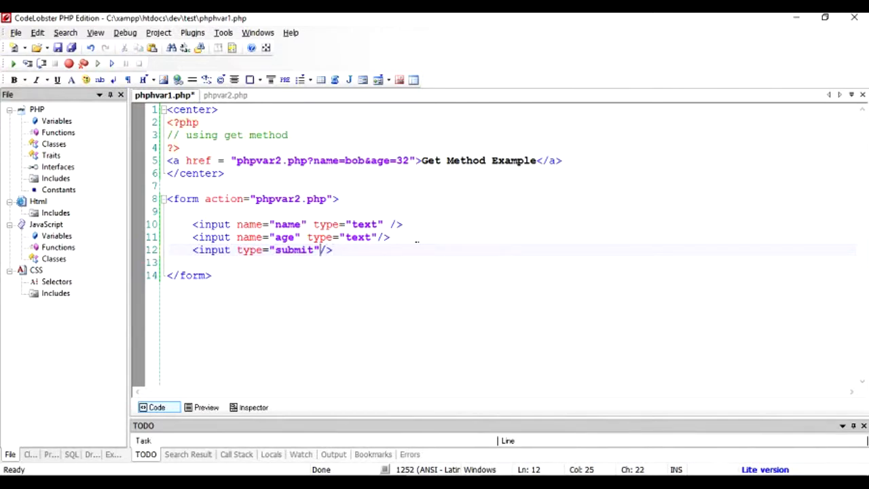
# - Give the submit input name="submit" and value="submit" and close the tag
pyautogui.write('name=""')
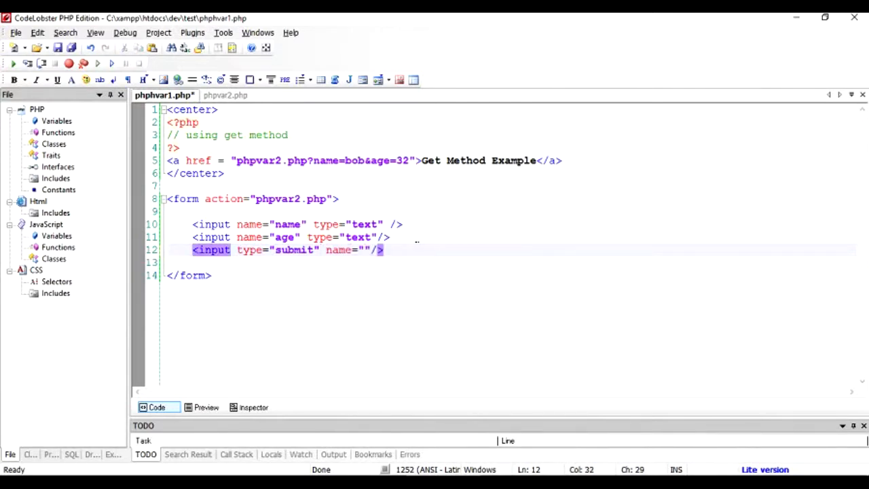
pyautogui.write('submit')
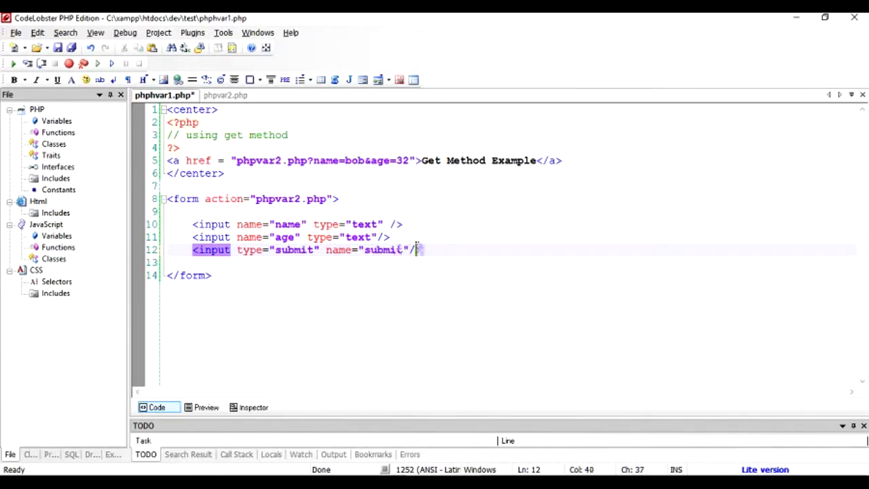
pyautogui.write('value=""')
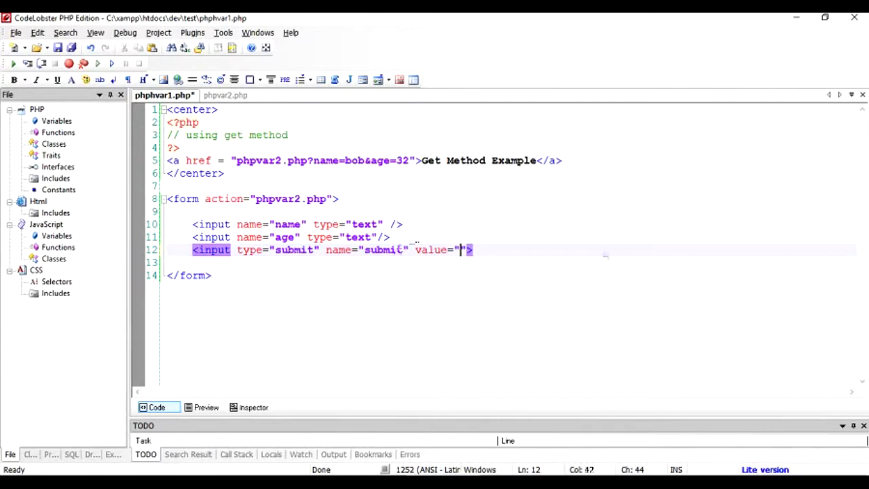
pyautogui.write('submit')
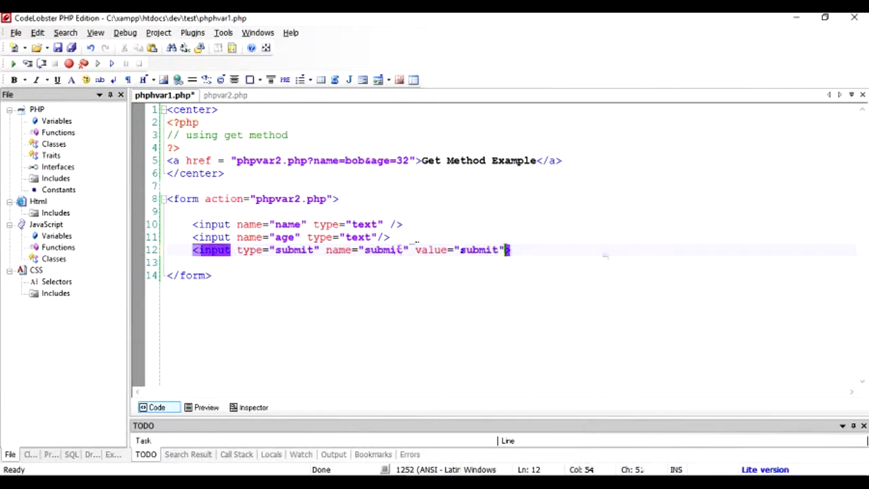
pyautogui.write('/')
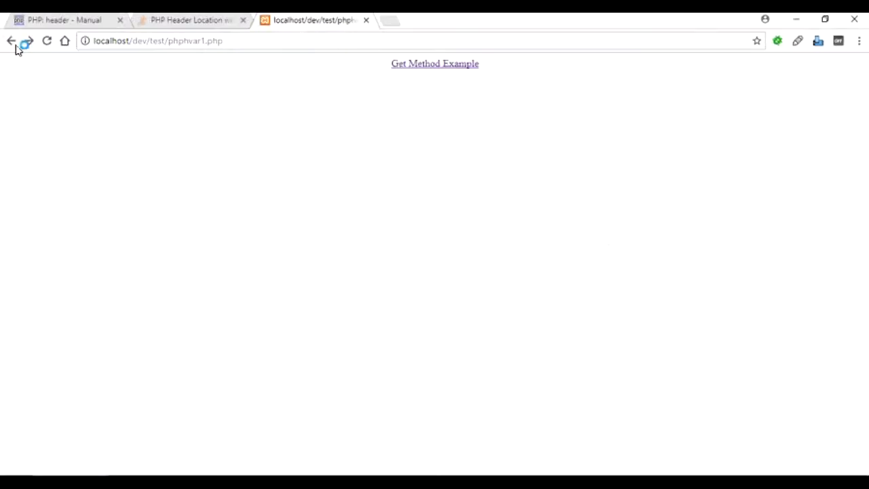
# - Reload phphvar1.php in Chrome to see the two fields and submit button, then return to the editor
pyautogui.click(47, 40)
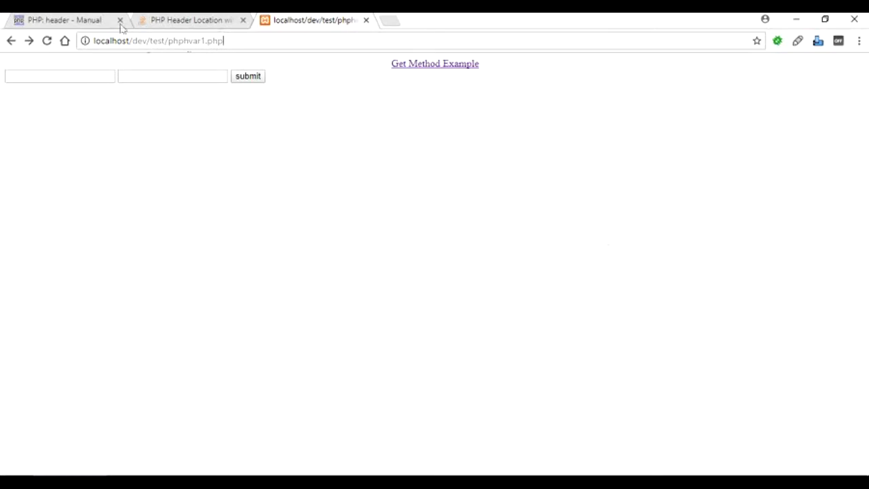
pyautogui.moveTo(149, 154)
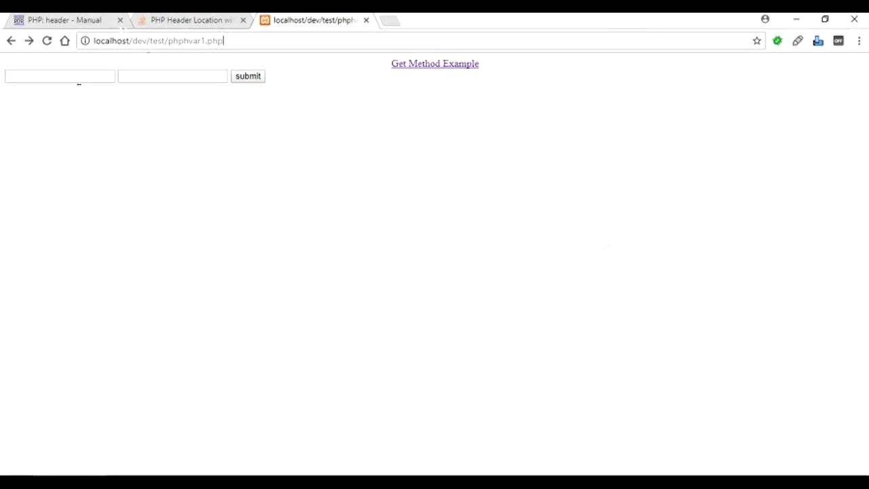
pyautogui.click(59, 75)
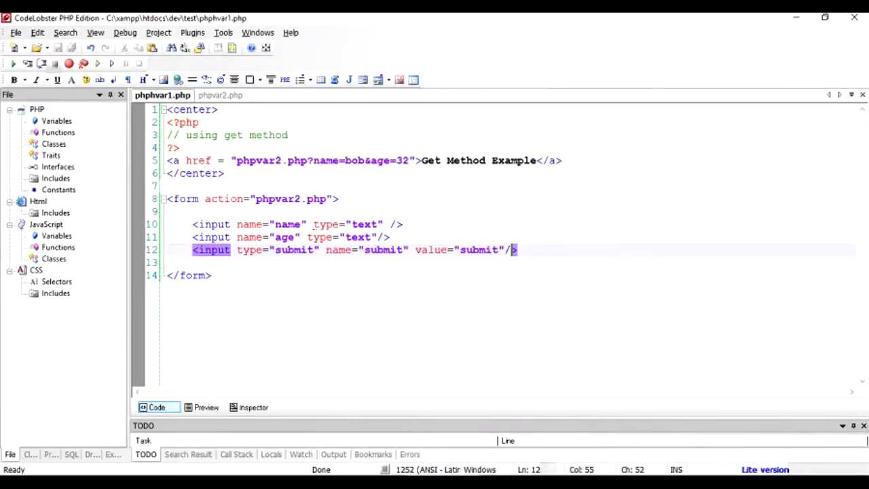
# - In phpvar2.php read the posted name into $name1 from $_POST
pyautogui.click(216, 95)
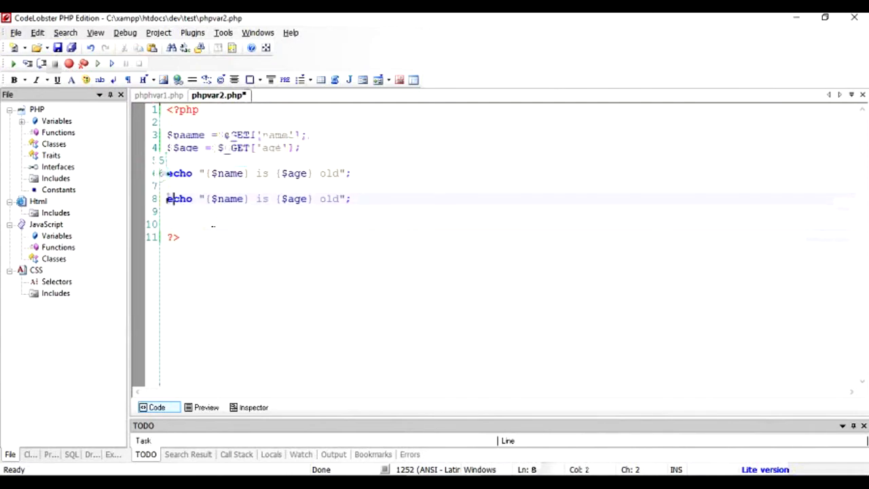
pyautogui.write('1')
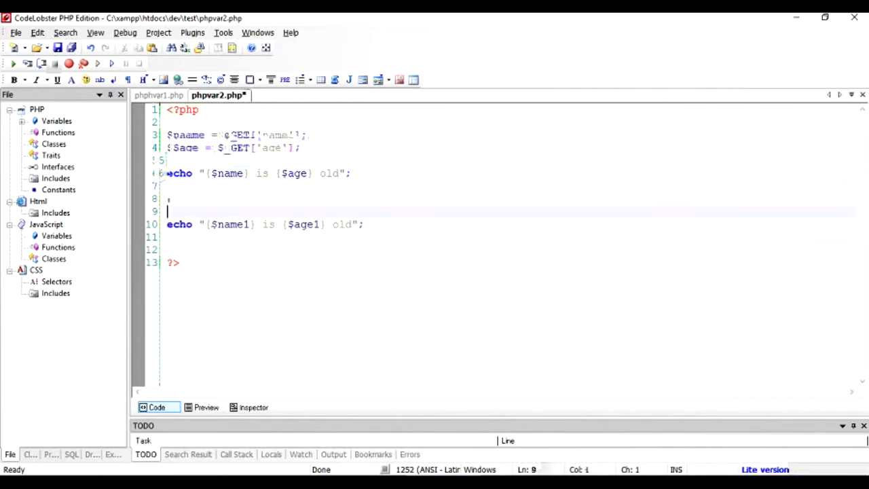
pyautogui.write('$n')
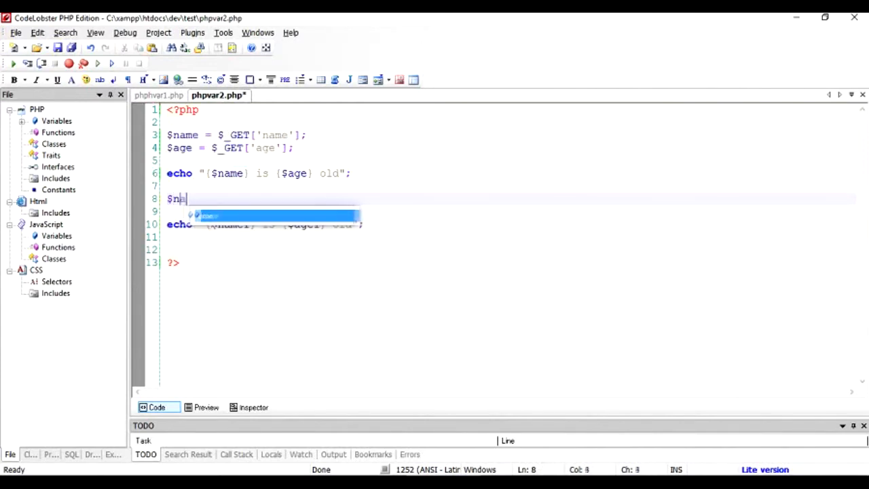
pyautogui.write('ame1=')
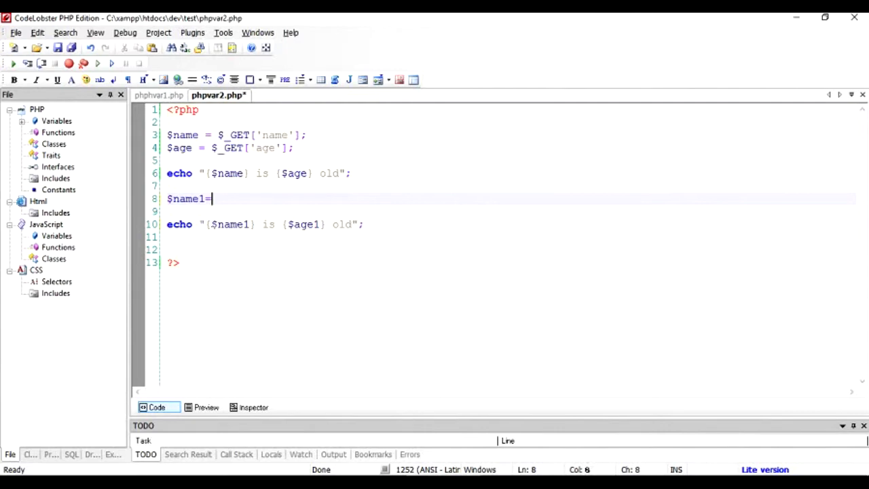
pyautogui.write("$_POST['")
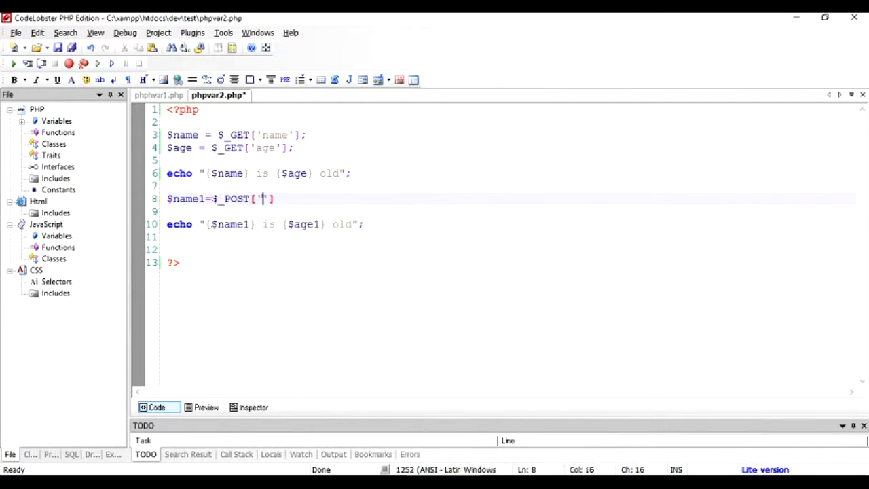
pyautogui.write('name')
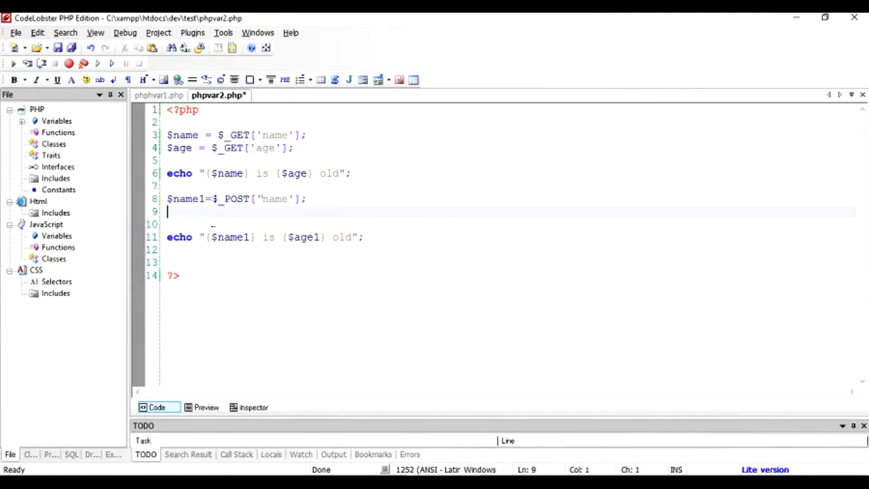
# - Read the posted age into $age1, save, and comment out the GET block with /* */
pyautogui.write('$name2')
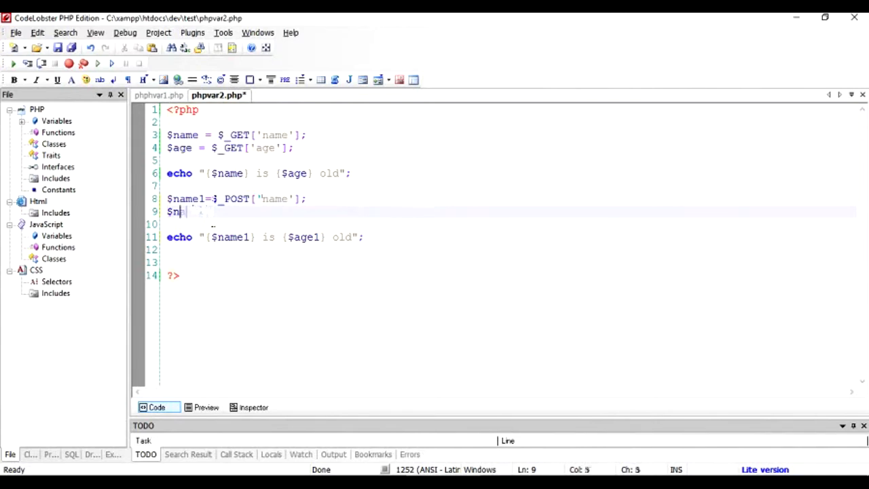
pyautogui.write("age1= $_POST['age")
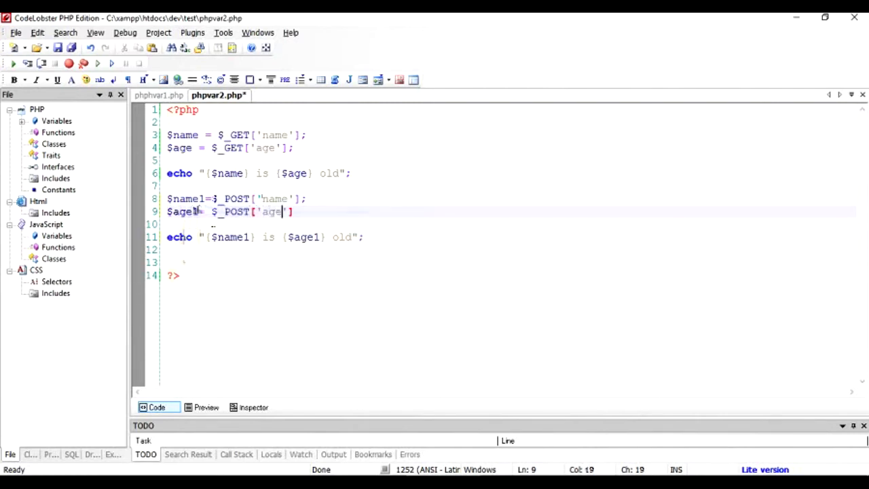
pyautogui.write(';')
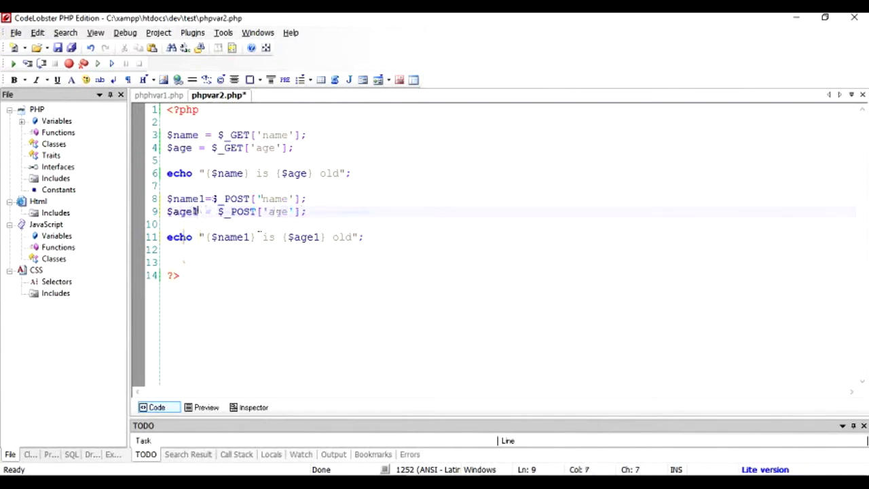
pyautogui.press('ctrl+s')
pyautogui.write('/')
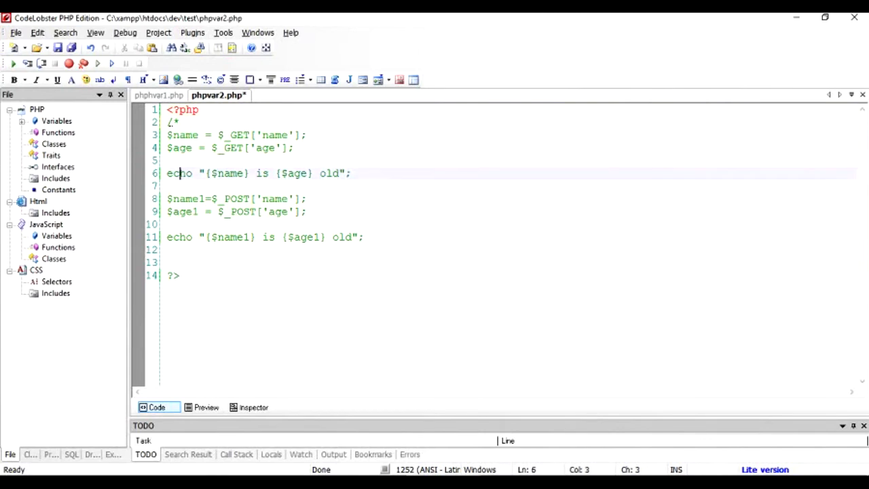
pyautogui.write('*/')
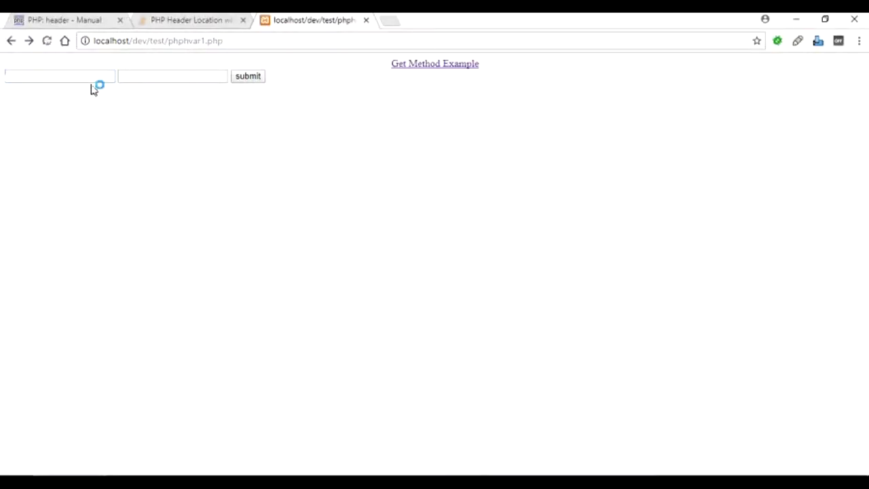
# - Submit the form with Jen and 22, producing undefined-index notices on phpvar2.php
pyautogui.write('Je')
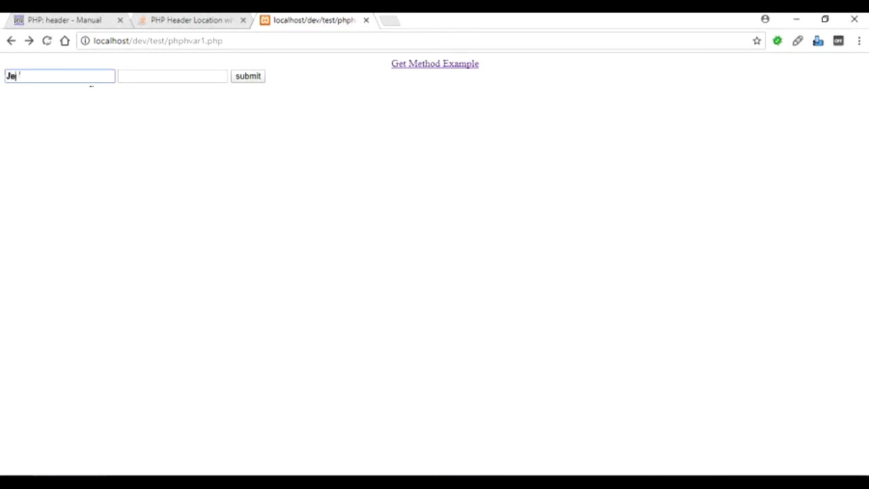
pyautogui.write('22')
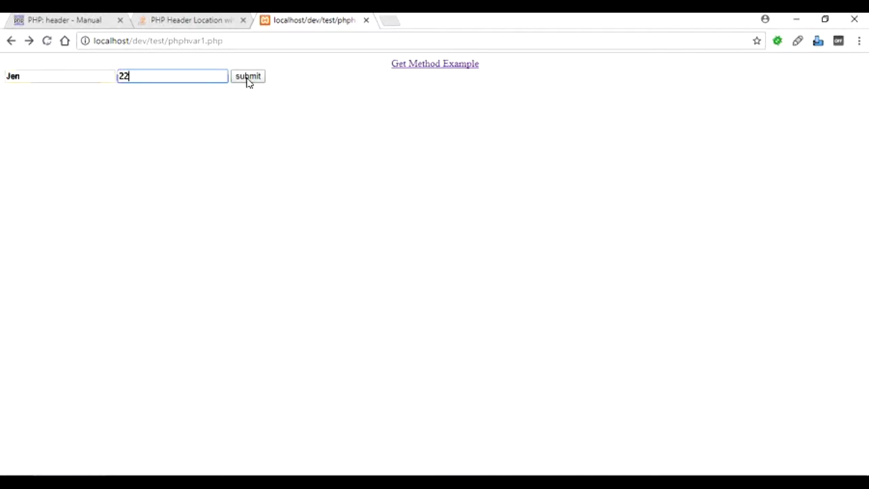
pyautogui.click(248, 75)
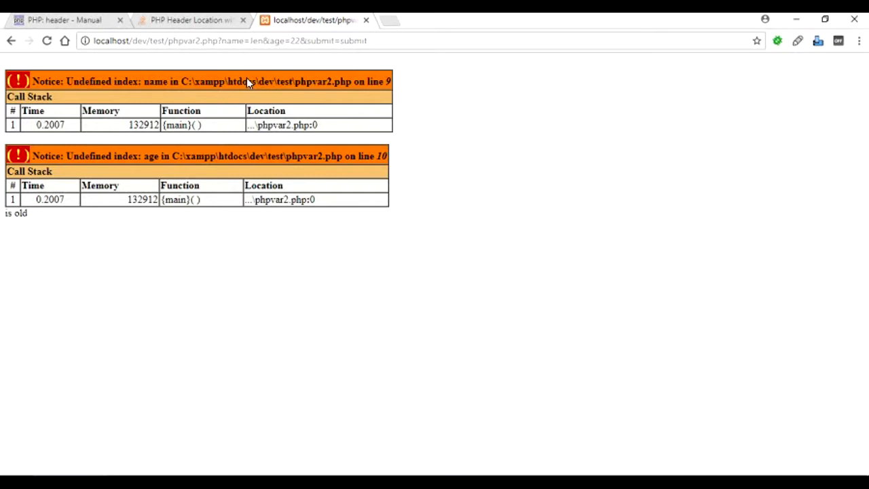
pyautogui.moveTo(365, 103)
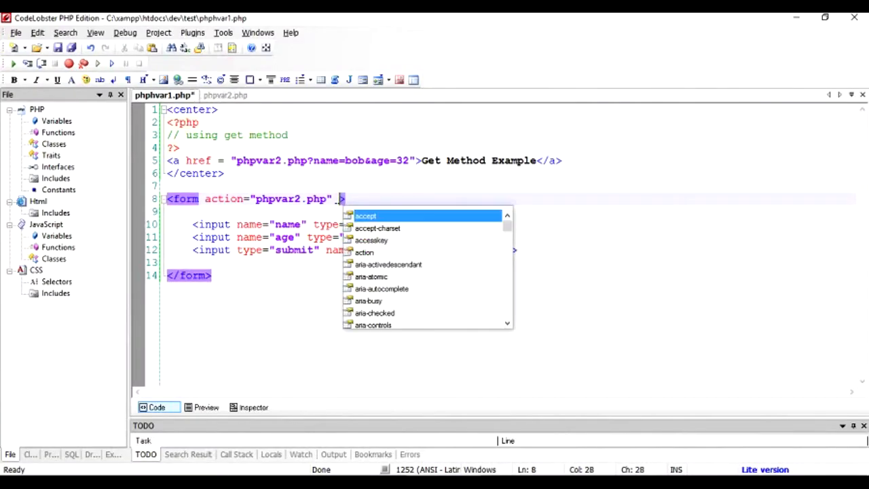
# - Add method="post" to the form tag in phphvar1.php
pyautogui.write('method="P')
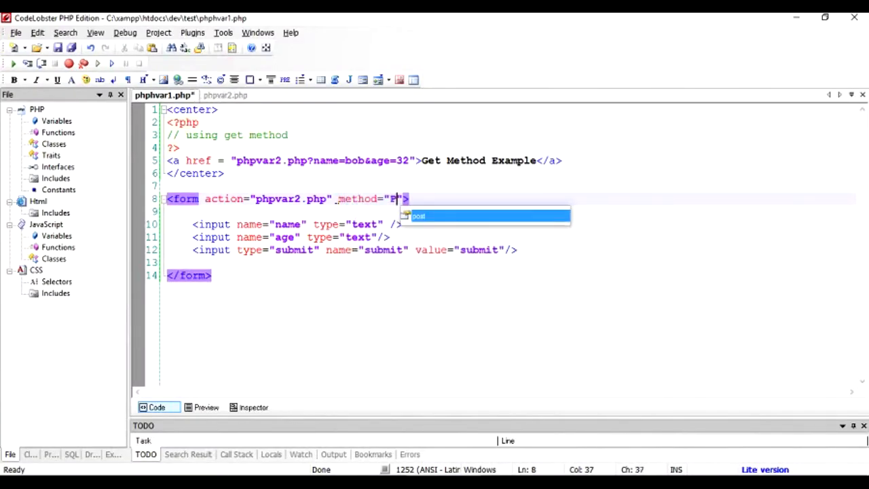
pyautogui.write('ost')
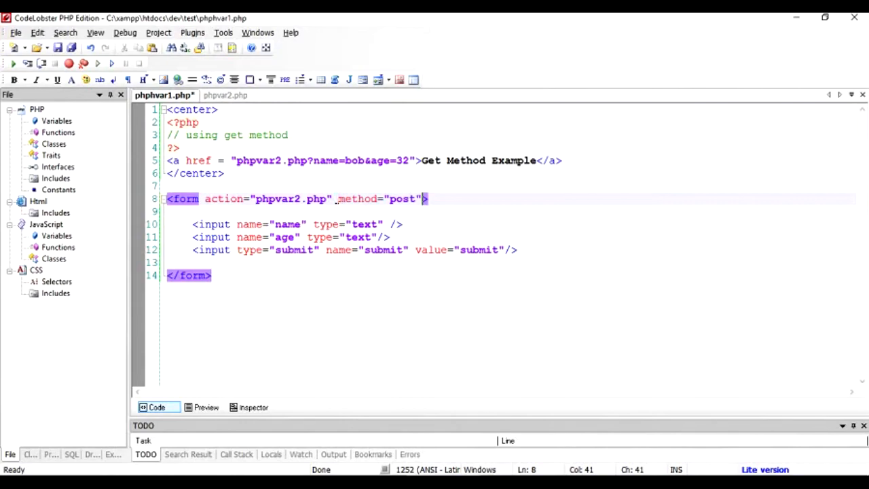
pyautogui.press('alt+tab')
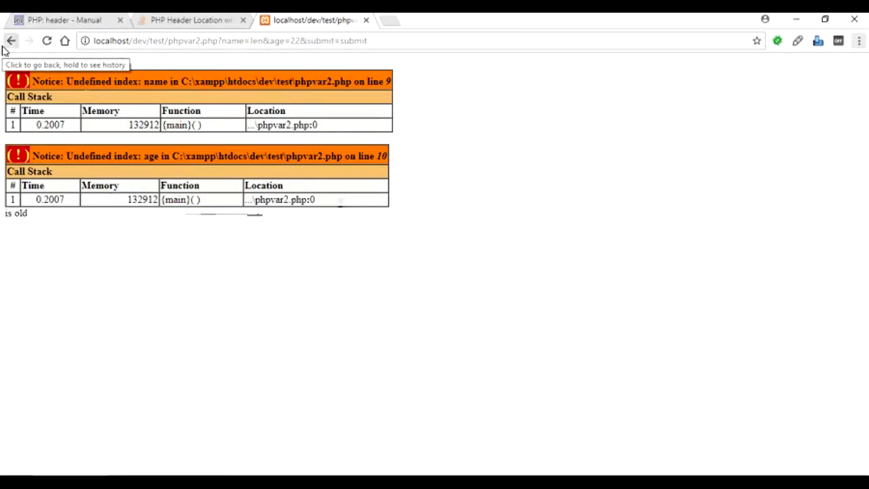
# - Go back and resubmit Jen and 22 so phpvar2.php prints "Jen is 22 old"
pyautogui.click(11, 40)
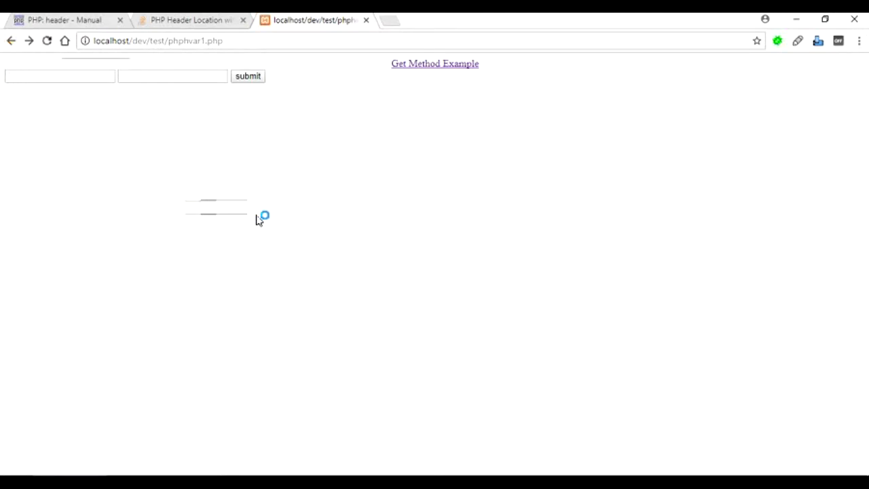
pyautogui.write('Je')
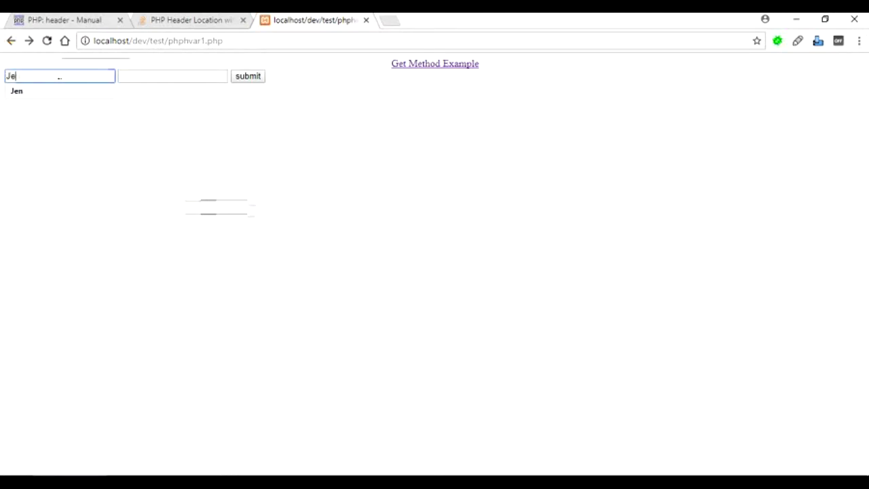
pyautogui.write('22')
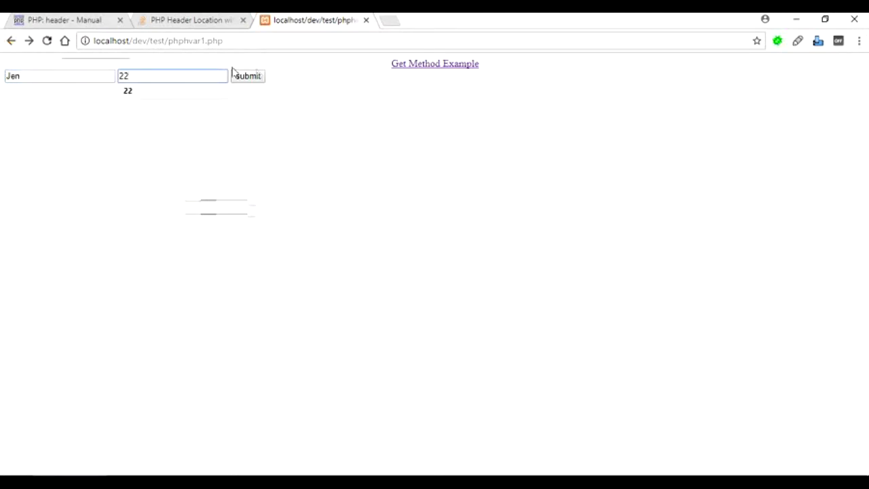
pyautogui.click(247, 75)
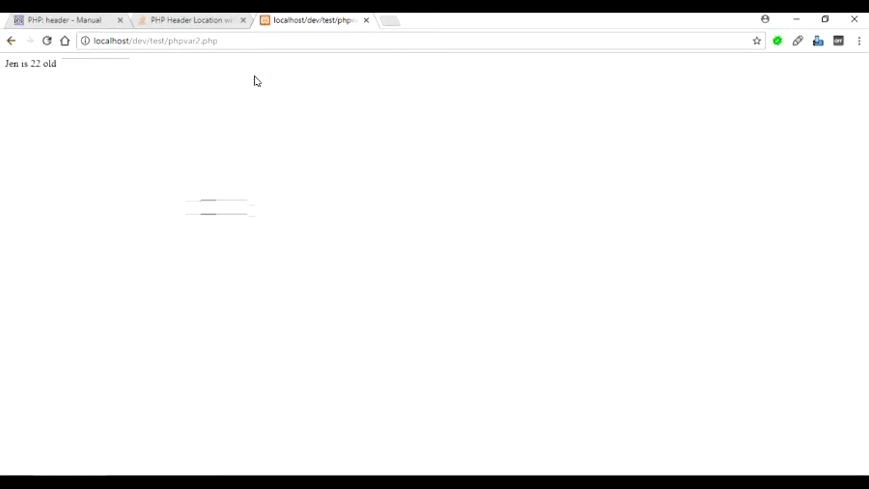
pyautogui.moveTo(88, 101)
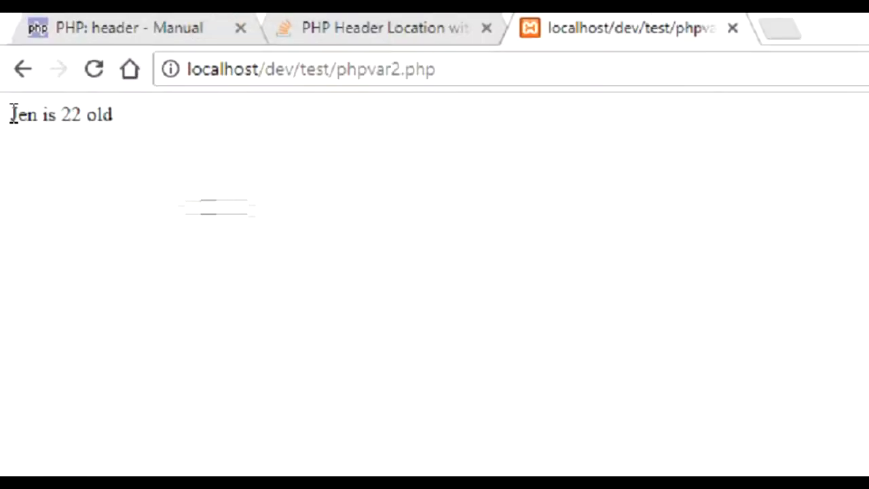
pyautogui.moveTo(161, 145)
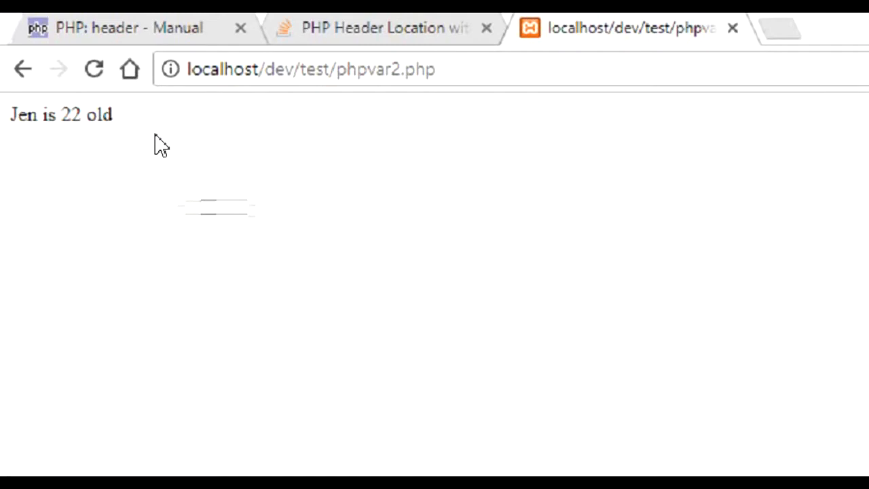
pyautogui.moveTo(451, 69)
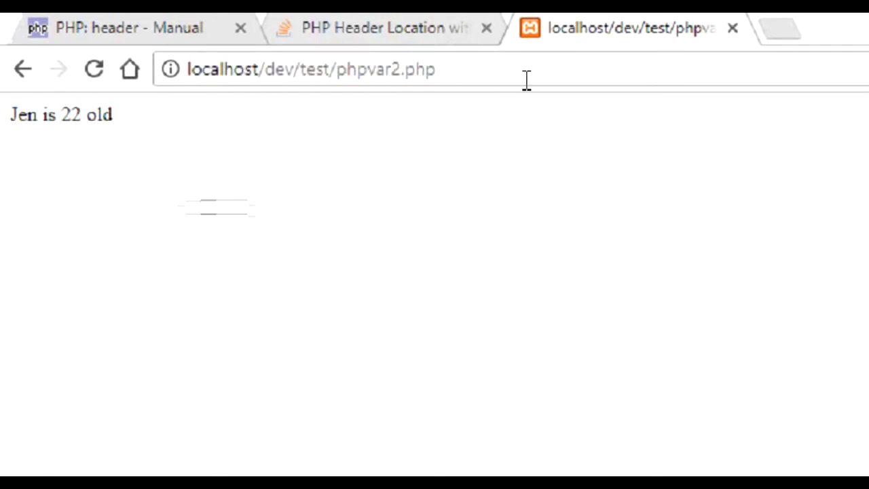
pyautogui.moveTo(582, 80)
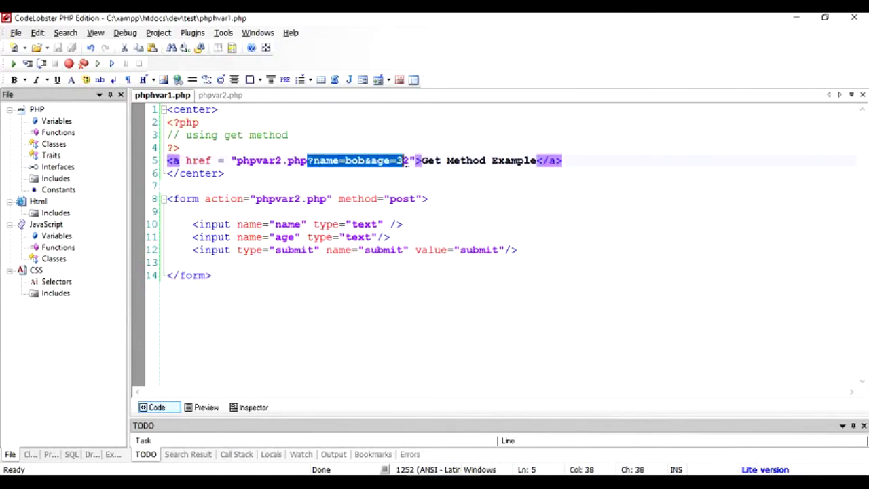
# - Append ?name=bob&age=32 to the form action in phphvar1.php
pyautogui.write('2')
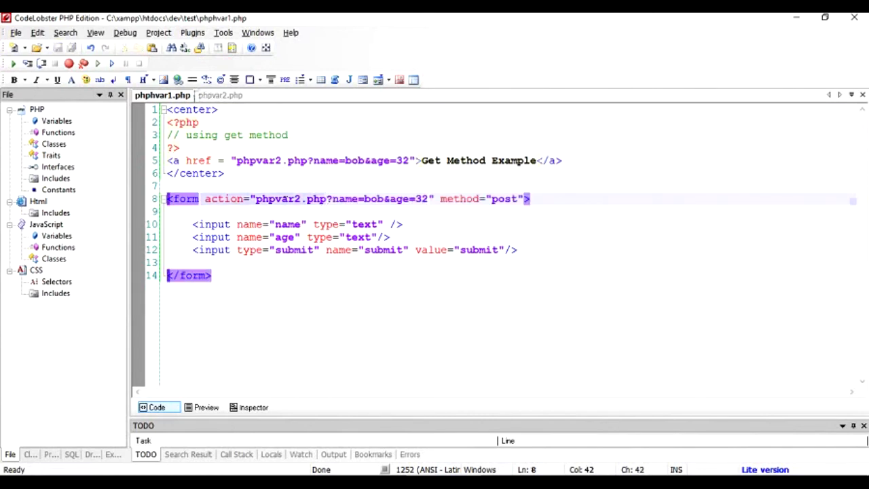
pyautogui.click(216, 95)
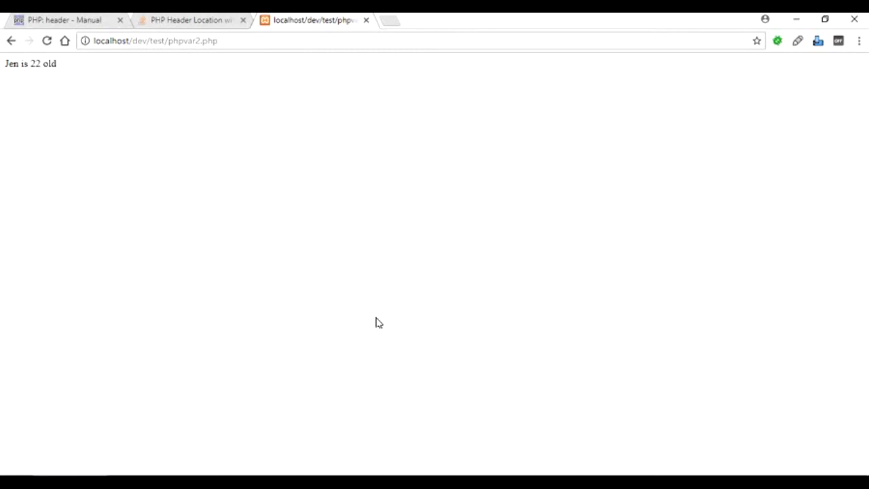
# - Resubmit the form so the page shows "bob is 32 old" then "Jen is 22 old", highlighting the join
pyautogui.click(11, 40)
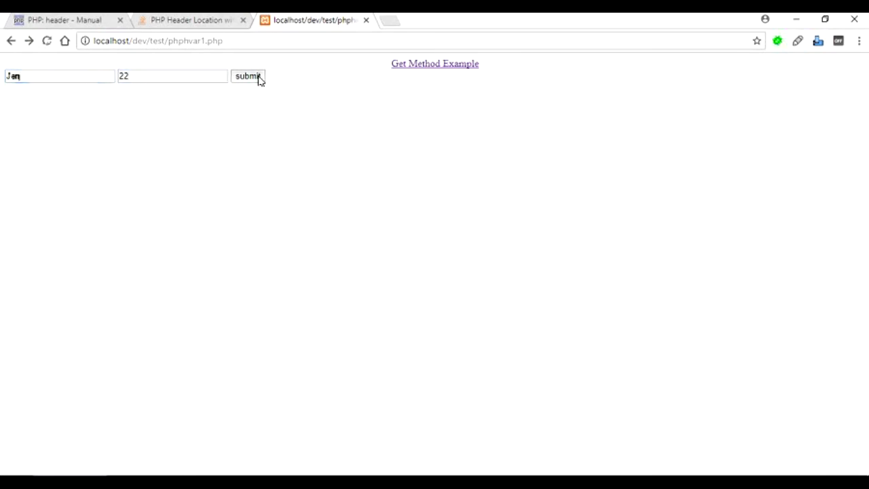
pyautogui.click(248, 75)
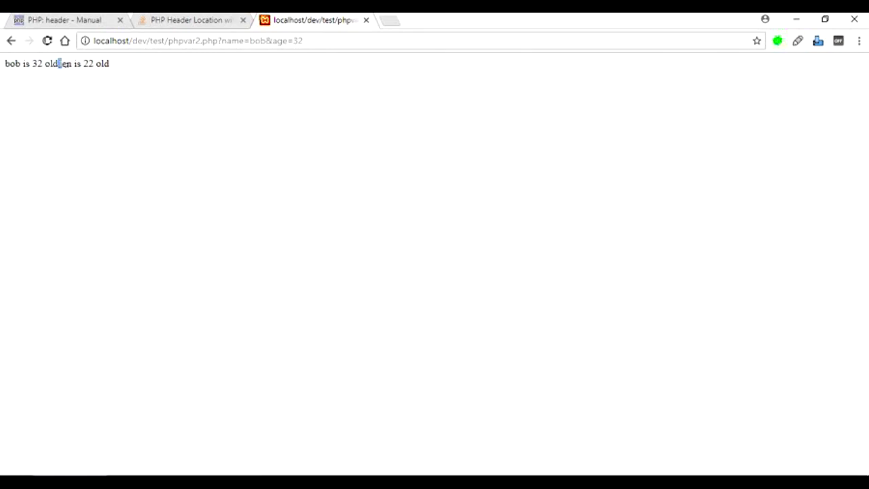
pyautogui.moveTo(58, 63); pyautogui.dragTo(109, 63)
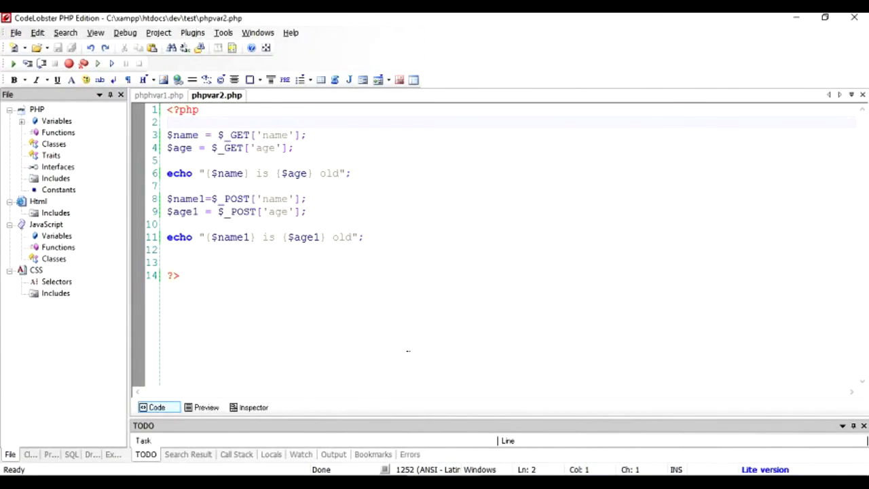
# - Place the cursor on the empty line after <?php in phpvar2.php
pyautogui.click(168, 122)
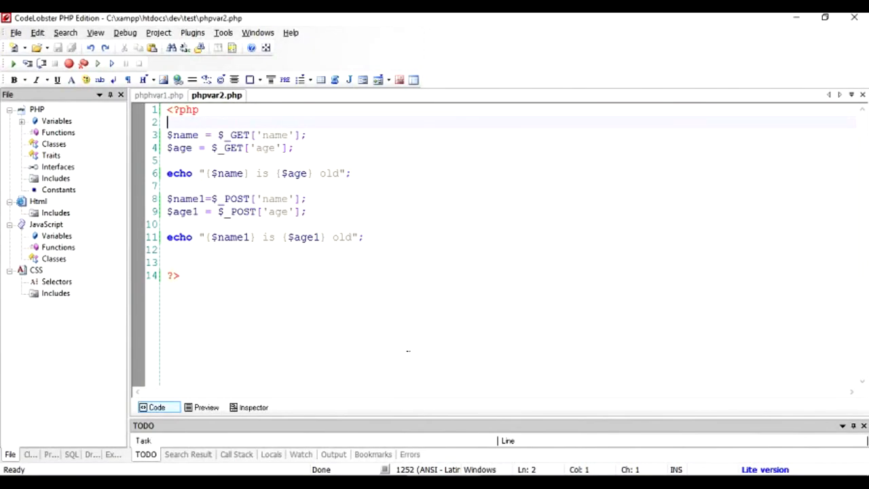